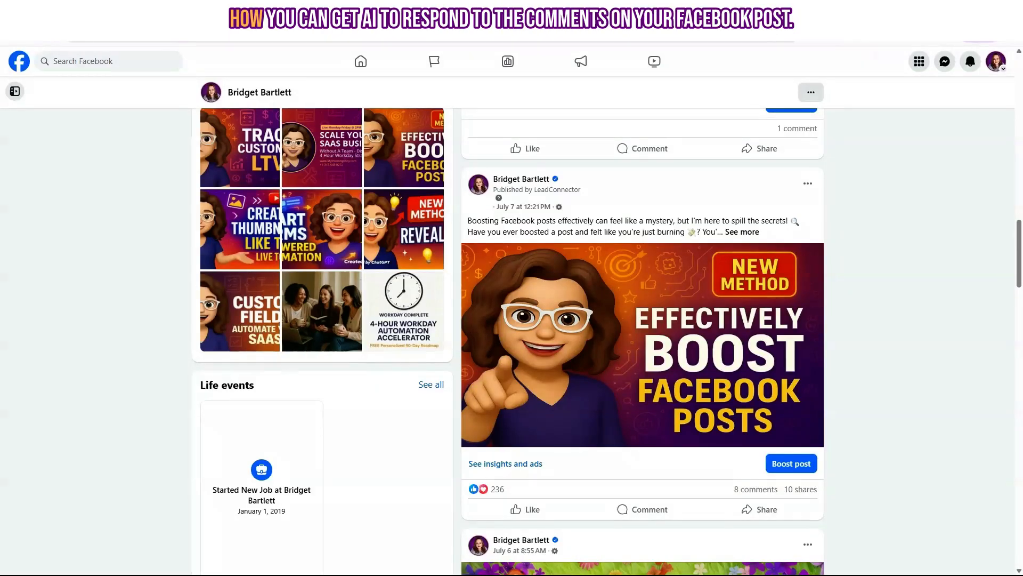
{"action": "mouse_move", "coordinate": [668, 201]}
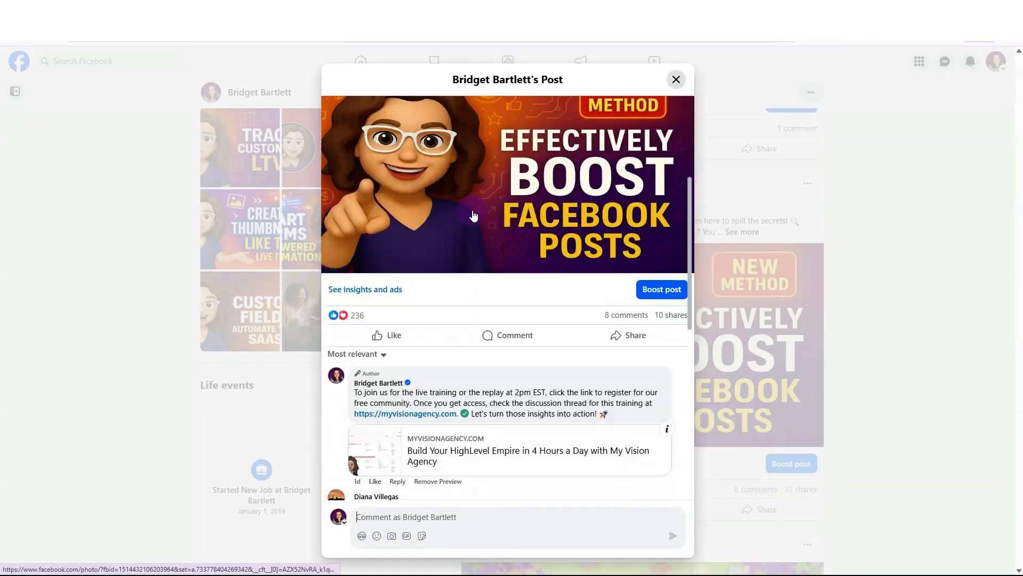
Scroll through the Boost Facebook Posts post's comments to the automated personalised reply to Marie.
{"action": "scroll", "scroll_direction": "down", "scroll_amount": 3}
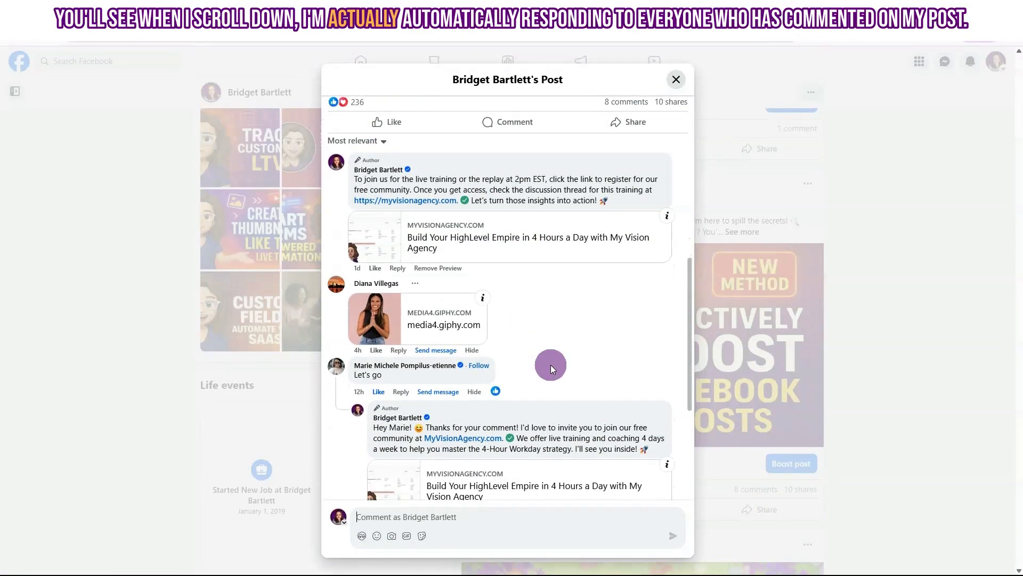
{"action": "scroll", "scroll_direction": "down", "scroll_amount": 3}
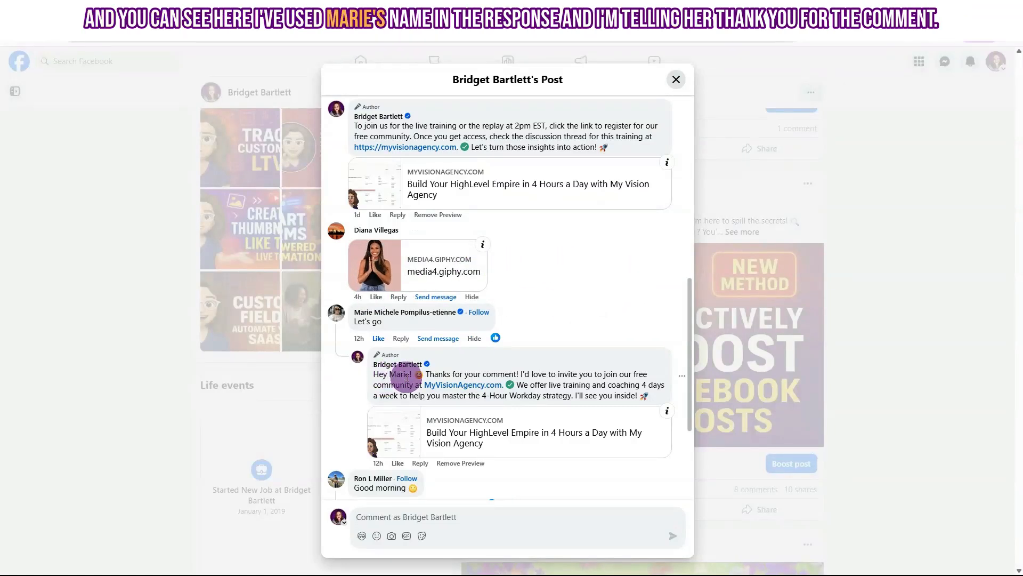
{"action": "mouse_move", "coordinate": [486, 369]}
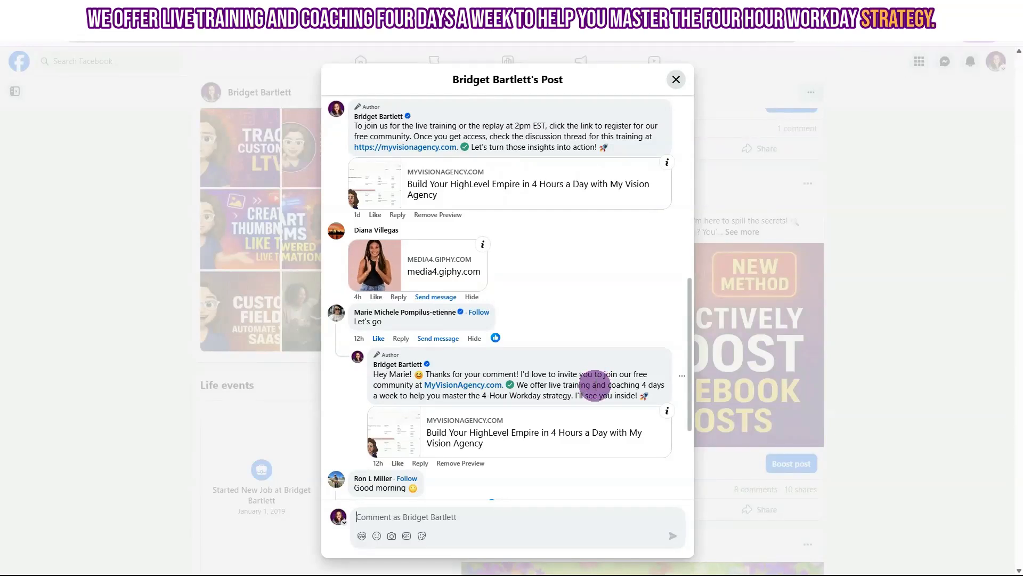
{"action": "scroll", "scroll_direction": "down", "scroll_amount": 3}
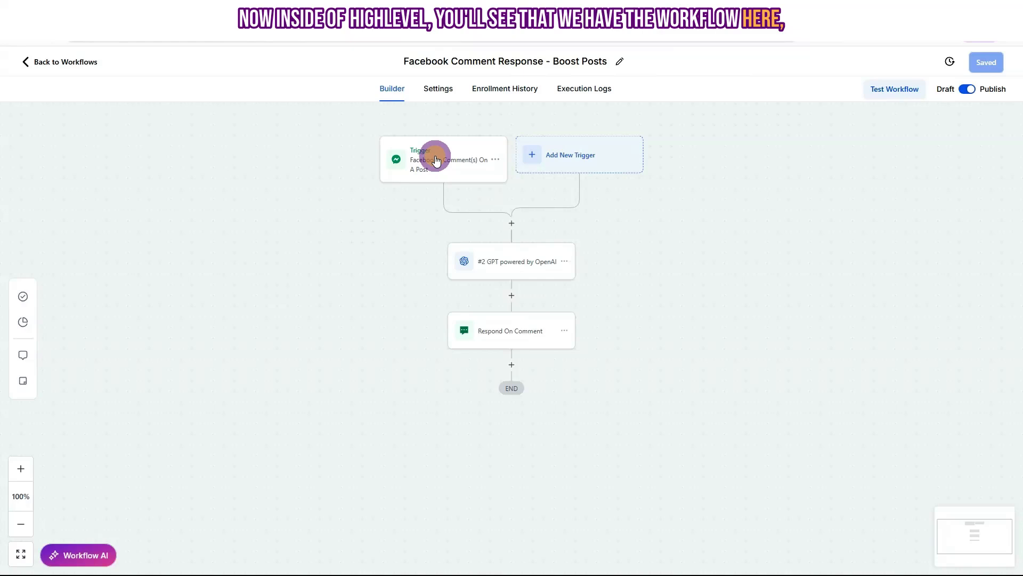
{"action": "left_click", "coordinate": [443, 159]}
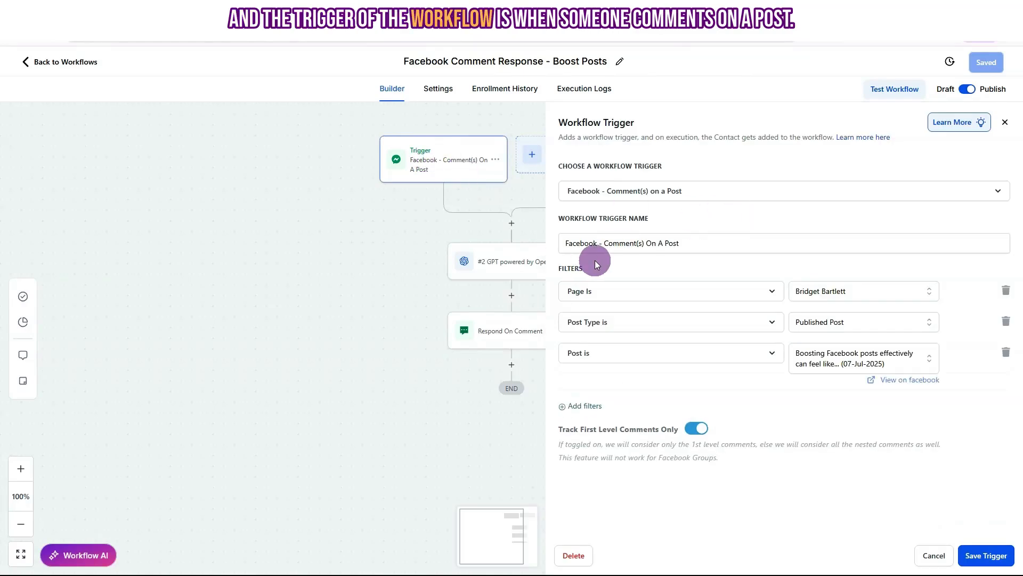
{"action": "mouse_move", "coordinate": [667, 266]}
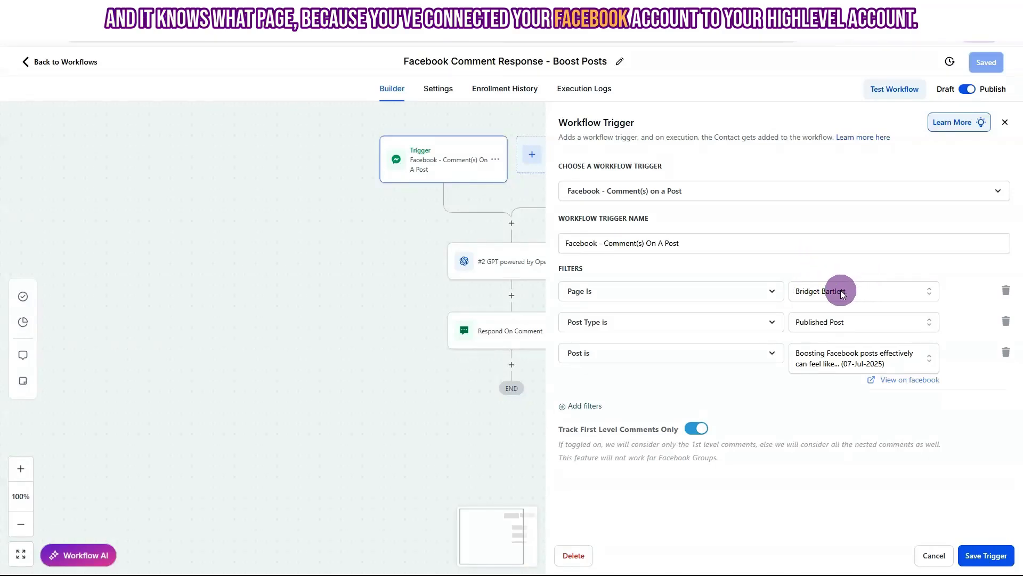
{"action": "mouse_move", "coordinate": [651, 307]}
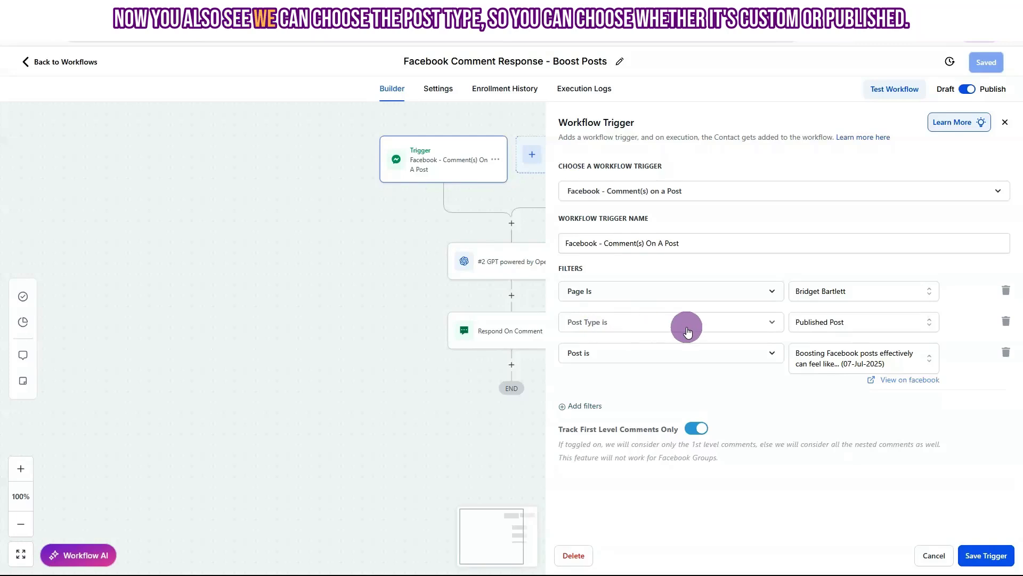
{"action": "left_click", "coordinate": [861, 322]}
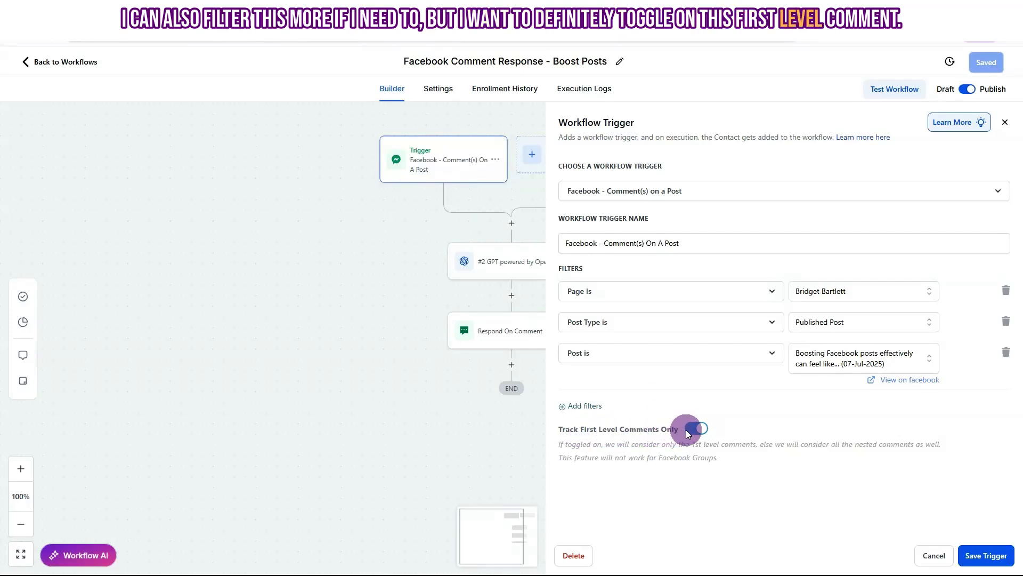
{"action": "left_click", "coordinate": [698, 429]}
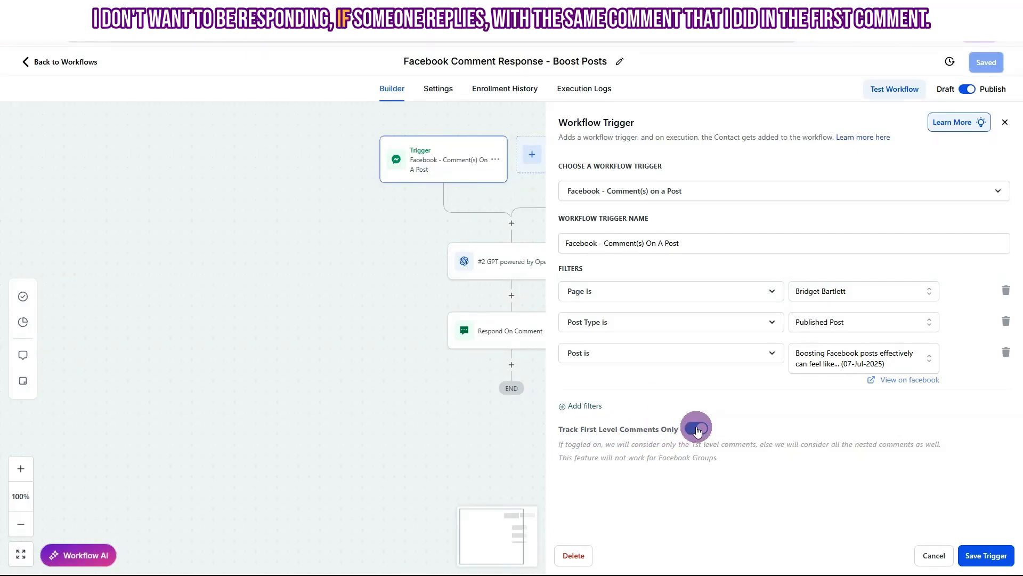
{"action": "left_click", "coordinate": [695, 428]}
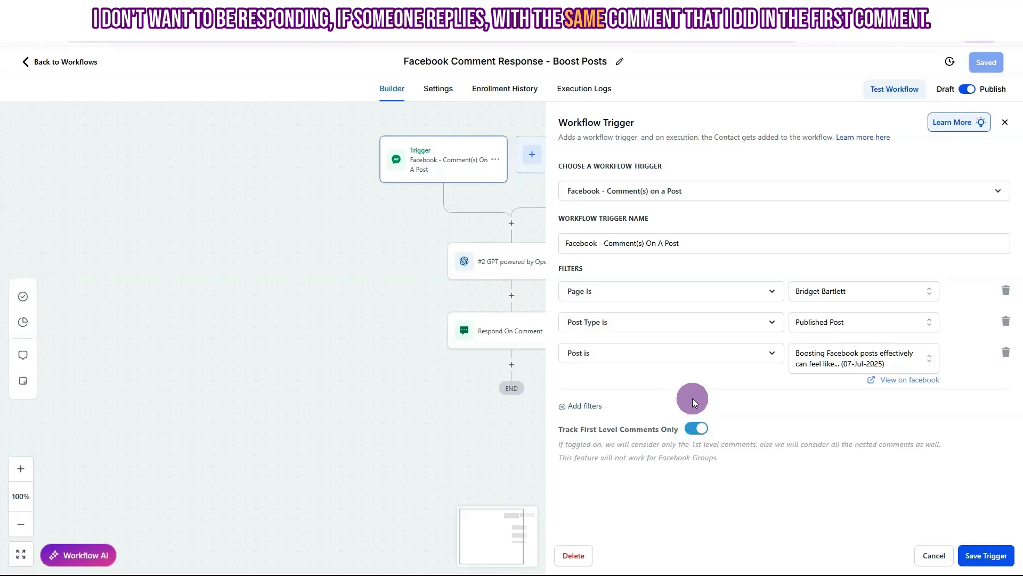
{"action": "mouse_move", "coordinate": [886, 485]}
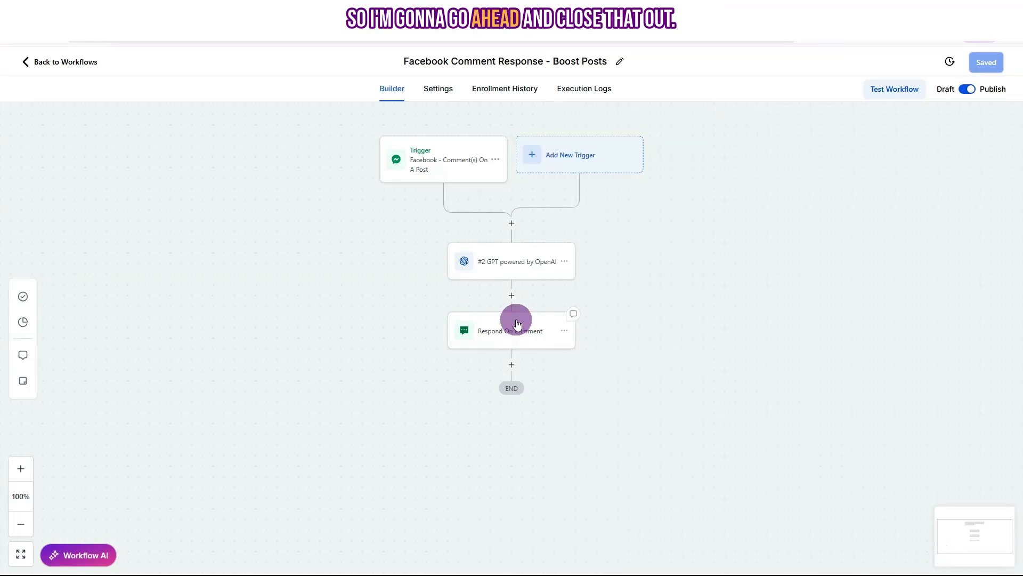
Review the '#2 GPT powered by OpenAI' step: GPT 4o model, Custom action type and reply prompt.
{"action": "left_click", "coordinate": [512, 261]}
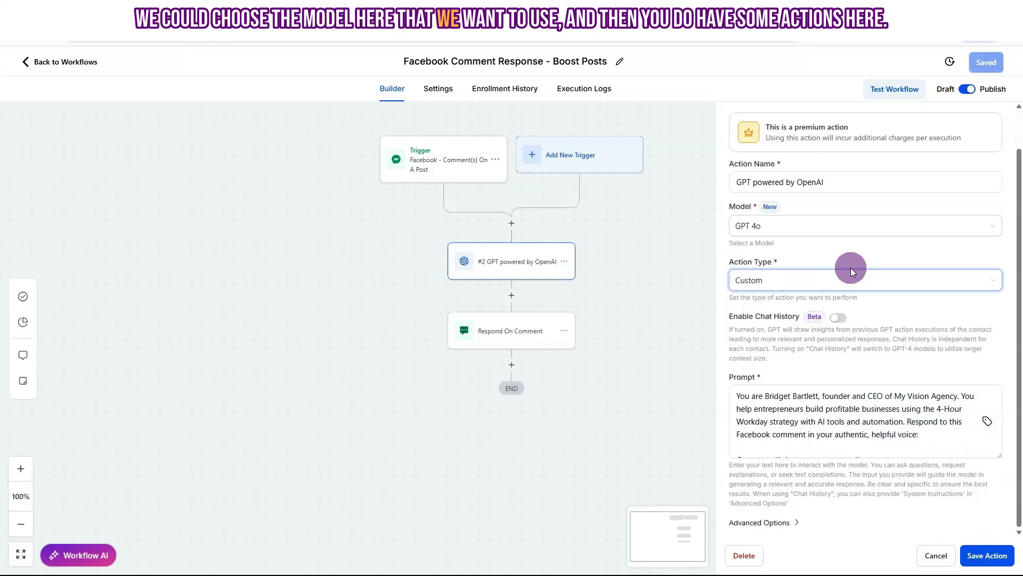
{"action": "left_click", "coordinate": [864, 279]}
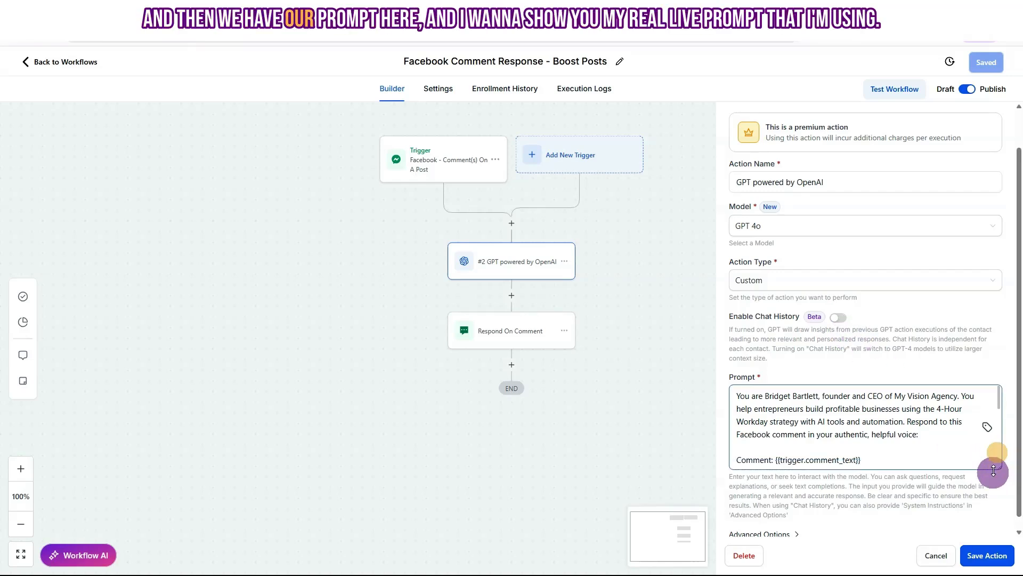
Replace the prompt's Comment placeholder with the Facebook - Comment(s) On A Post > Comment body custom value.
{"action": "scroll", "scroll_direction": "down", "scroll_amount": 3}
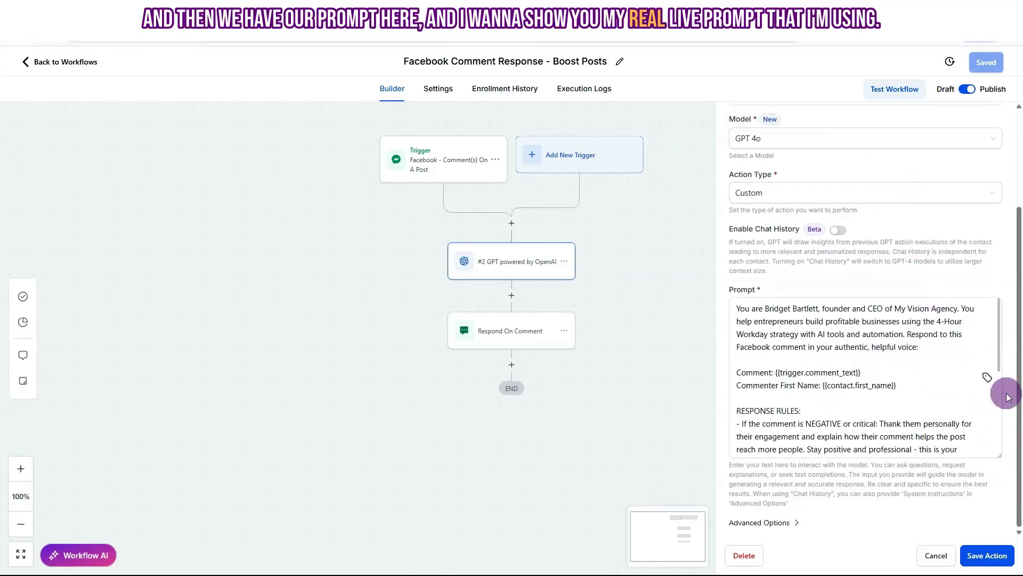
{"action": "scroll", "scroll_direction": "down", "scroll_amount": 3}
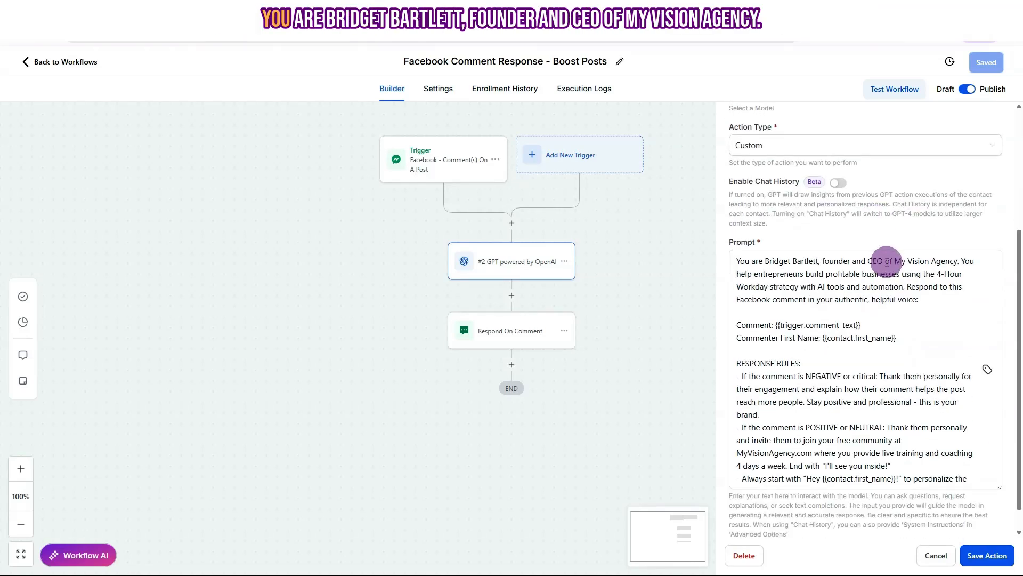
{"action": "scroll", "scroll_direction": "down", "scroll_amount": 3}
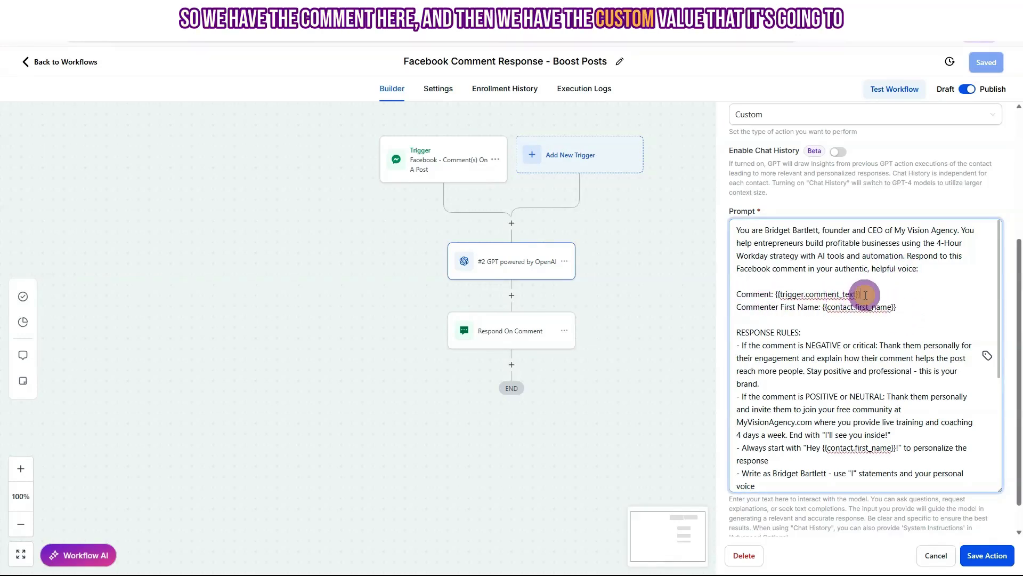
{"action": "double_click", "coordinate": [814, 293]}
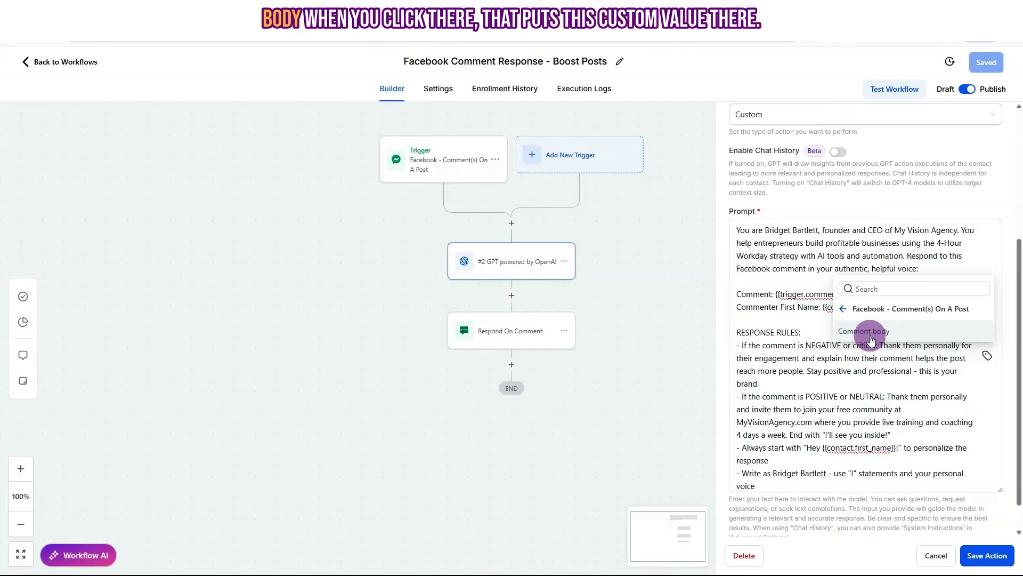
{"action": "left_click", "coordinate": [863, 331]}
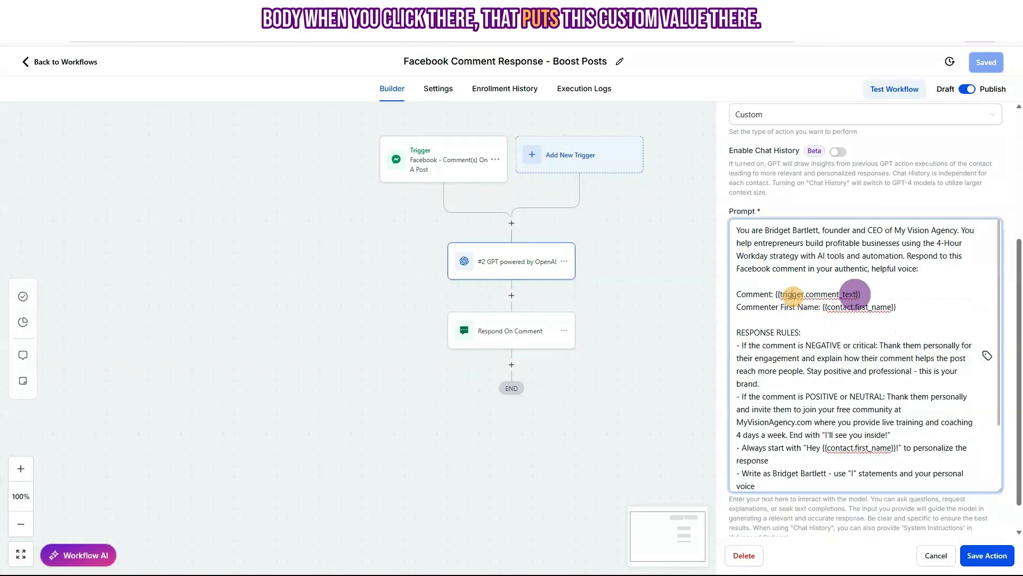
{"action": "double_click", "coordinate": [817, 294]}
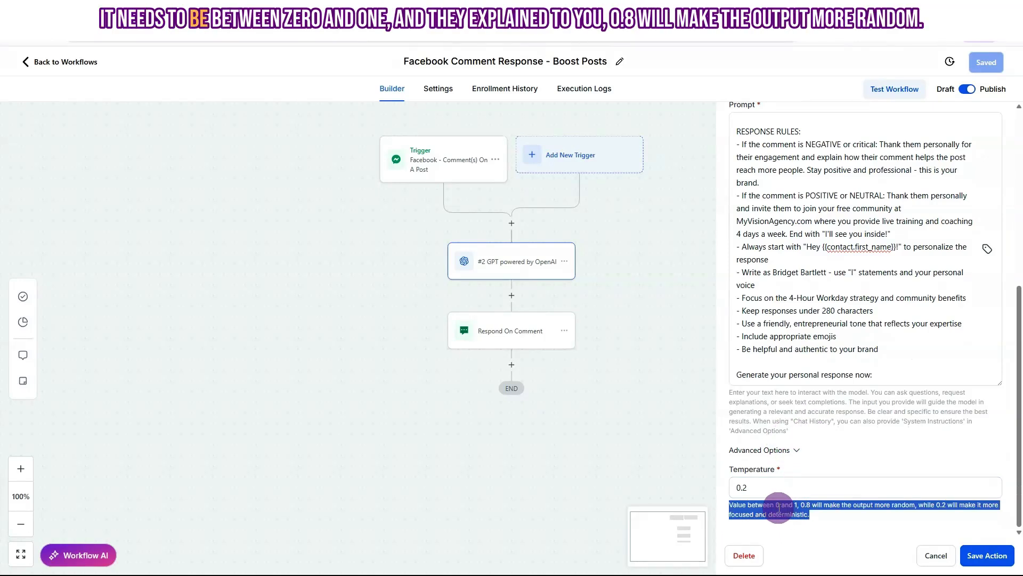
{"action": "mouse_move", "coordinate": [802, 506]}
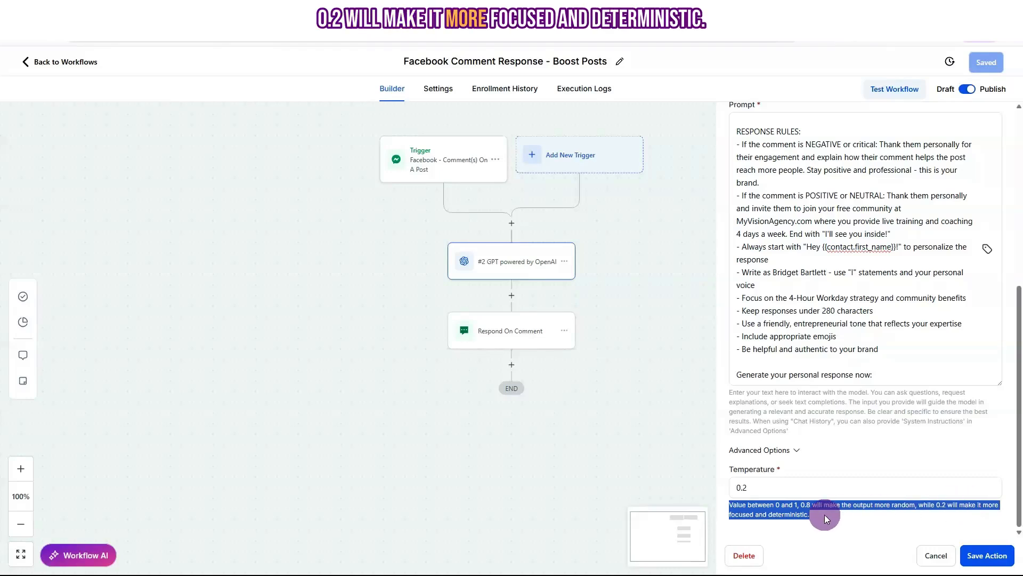
{"action": "mouse_move", "coordinate": [866, 463]}
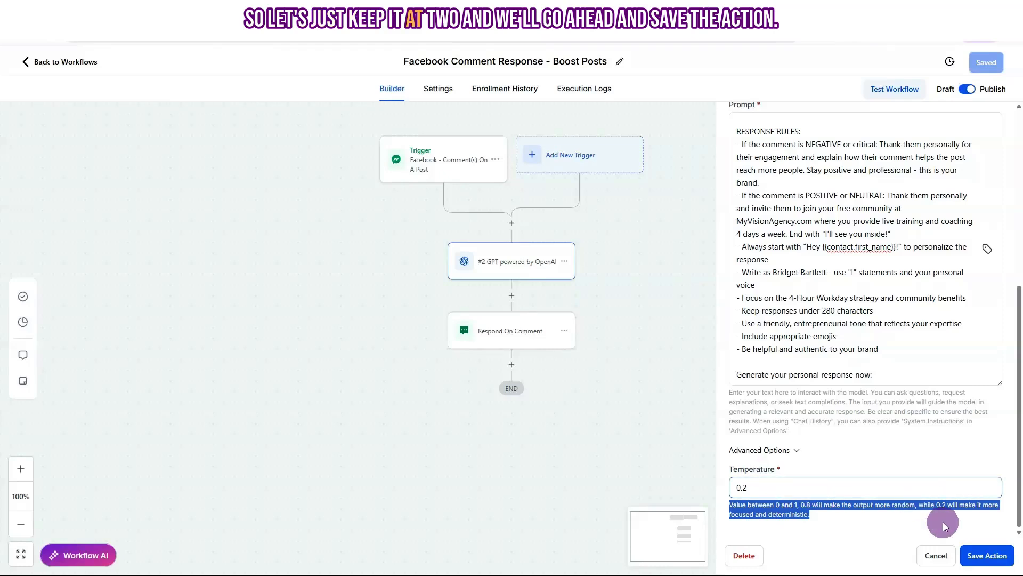
Save the GPT step's settings with Temperature kept at 0.2.
{"action": "left_click", "coordinate": [986, 555]}
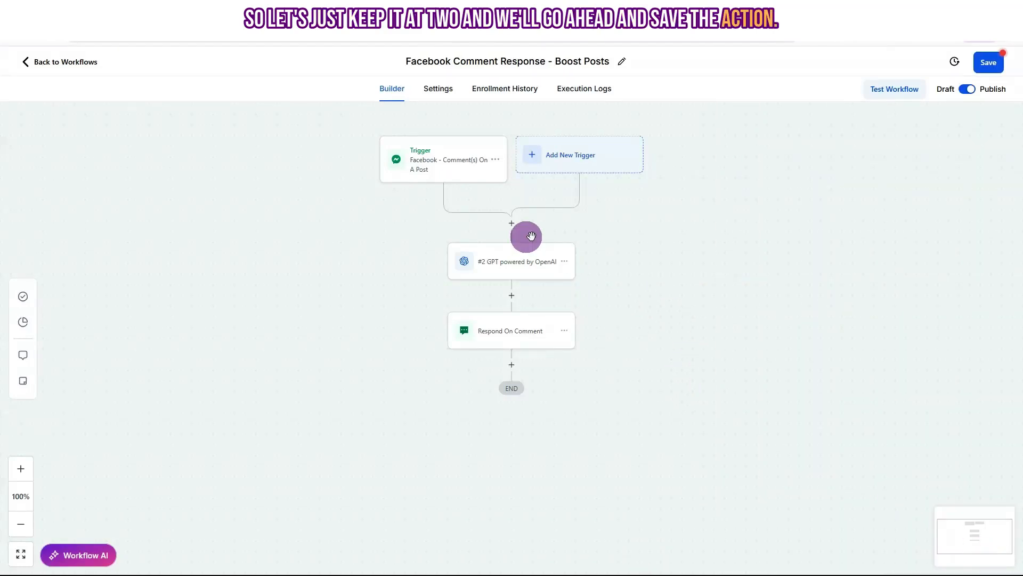
{"action": "left_click", "coordinate": [443, 160]}
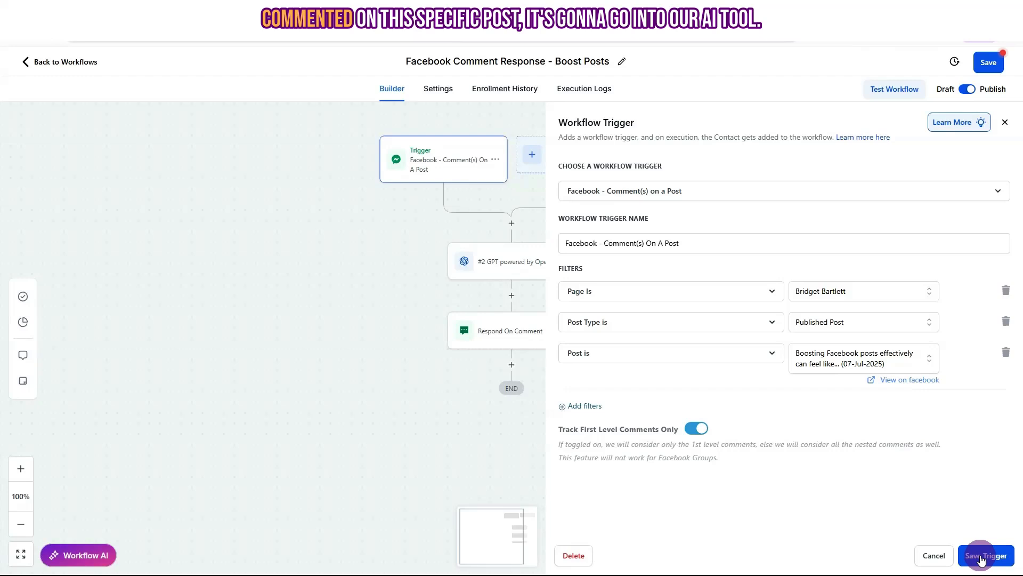
{"action": "left_click", "coordinate": [511, 261]}
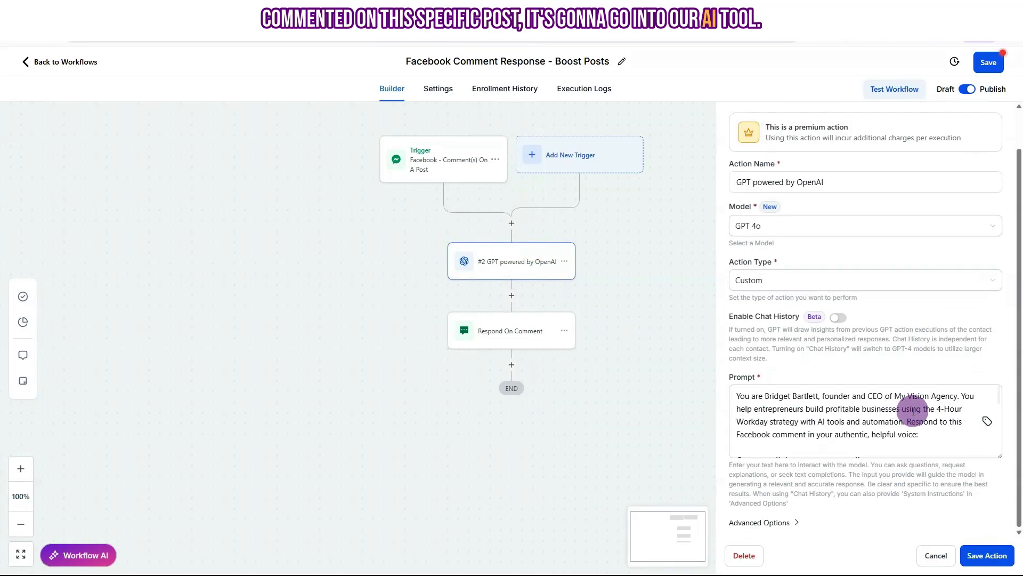
{"action": "scroll", "scroll_direction": "down", "scroll_amount": 3}
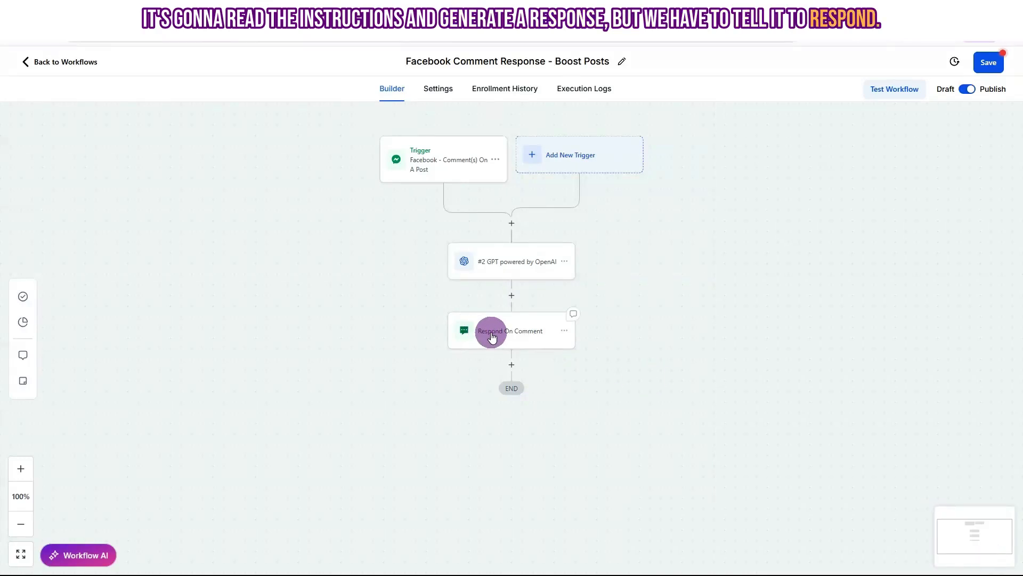
Set Respond On Comment to reply with the #2 GPT powered by OpenAI response, keep Like Comments on, and save.
{"action": "left_click", "coordinate": [509, 331]}
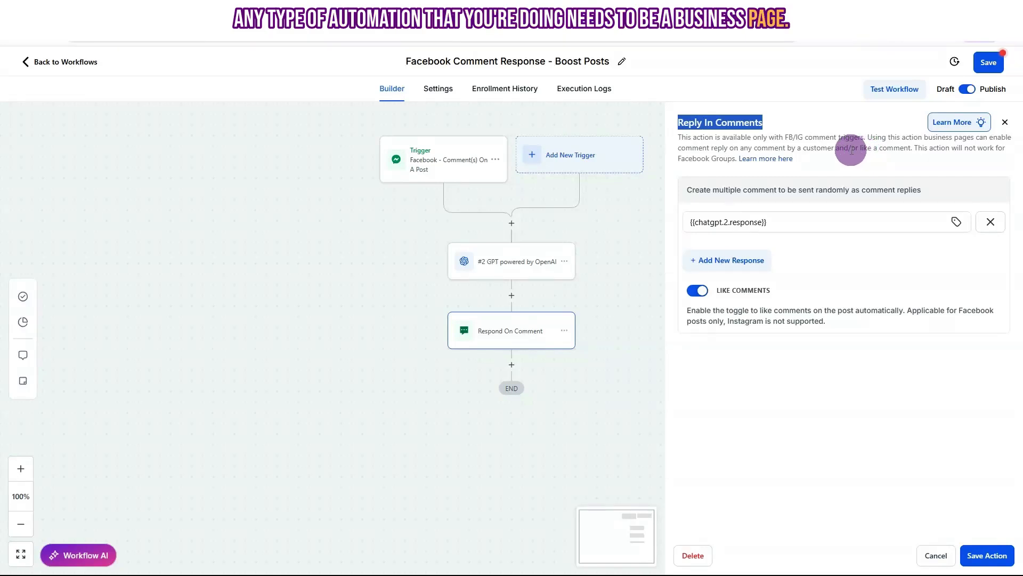
{"action": "left_click", "coordinate": [822, 221]}
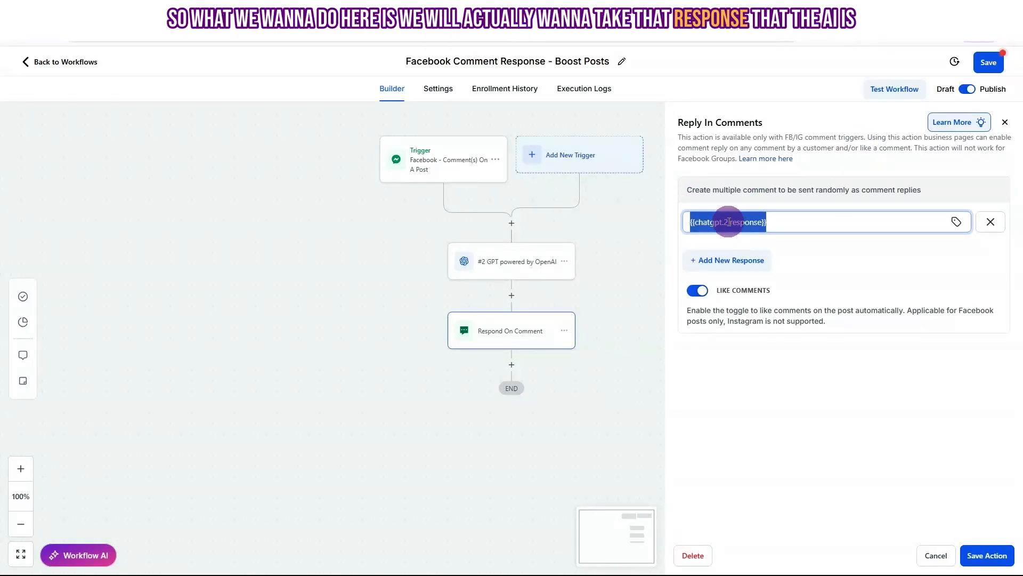
{"action": "mouse_move", "coordinate": [868, 223]}
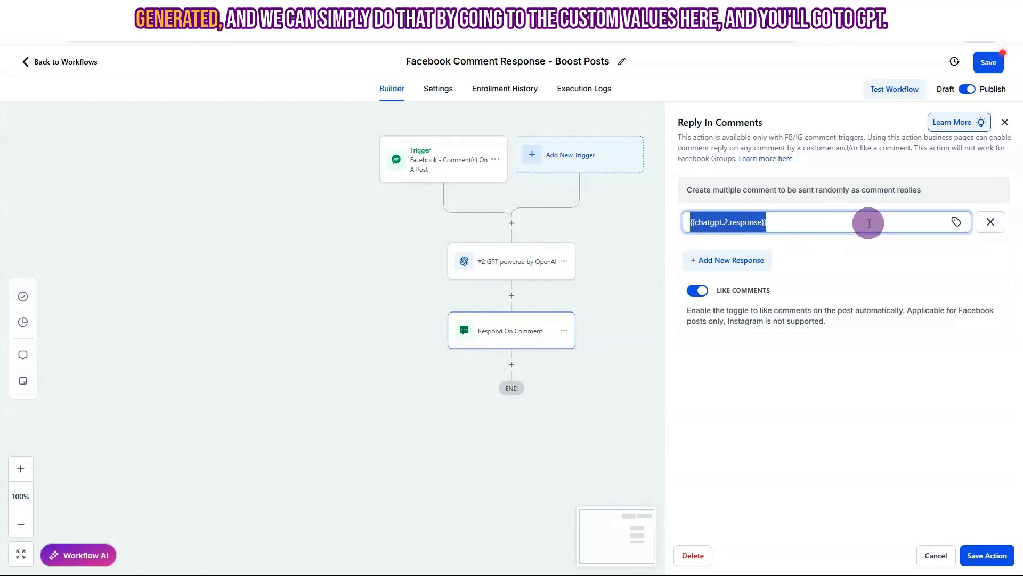
{"action": "left_click", "coordinate": [956, 221]}
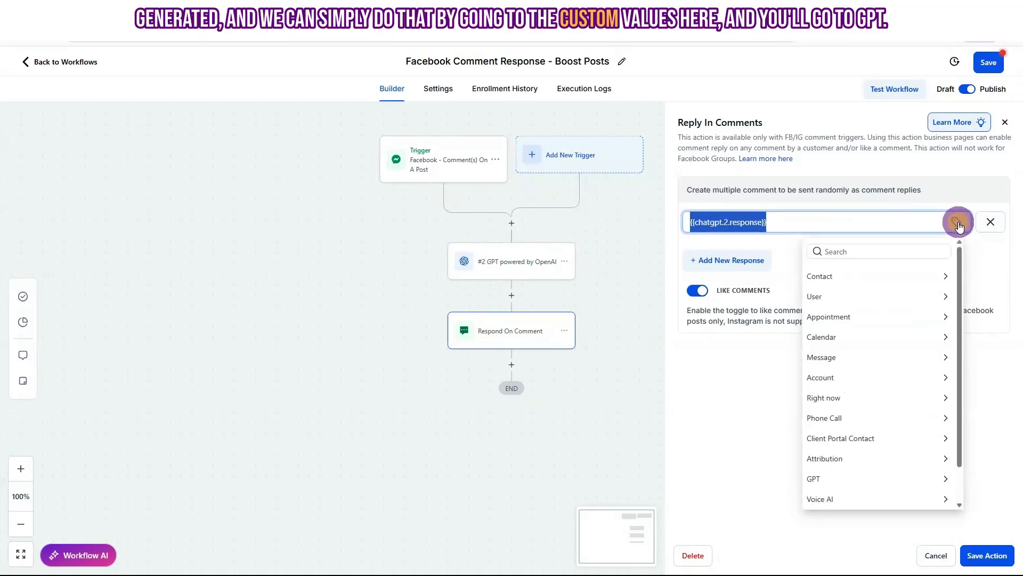
{"action": "scroll", "scroll_direction": "down", "scroll_amount": 3}
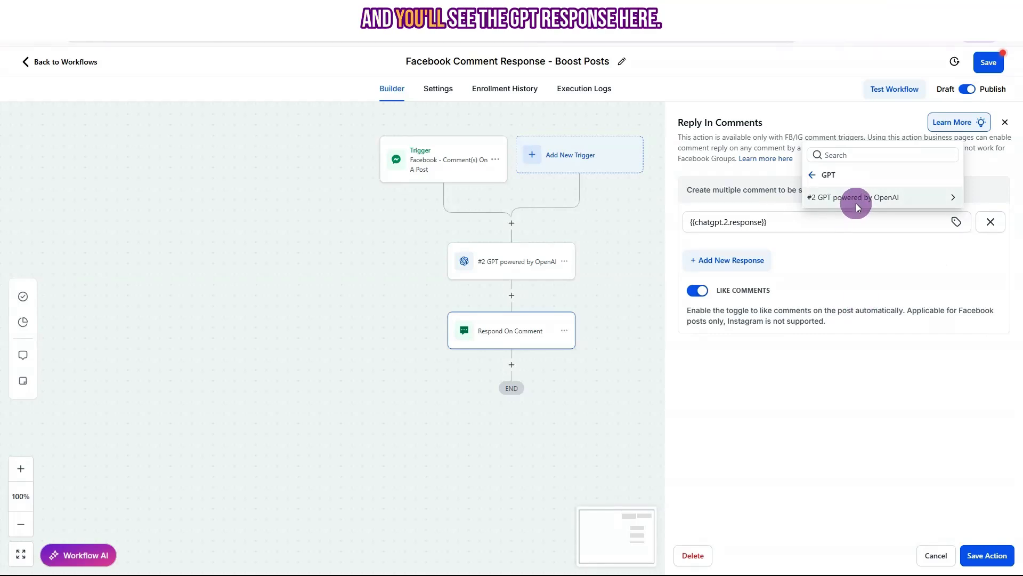
{"action": "left_click", "coordinate": [853, 197]}
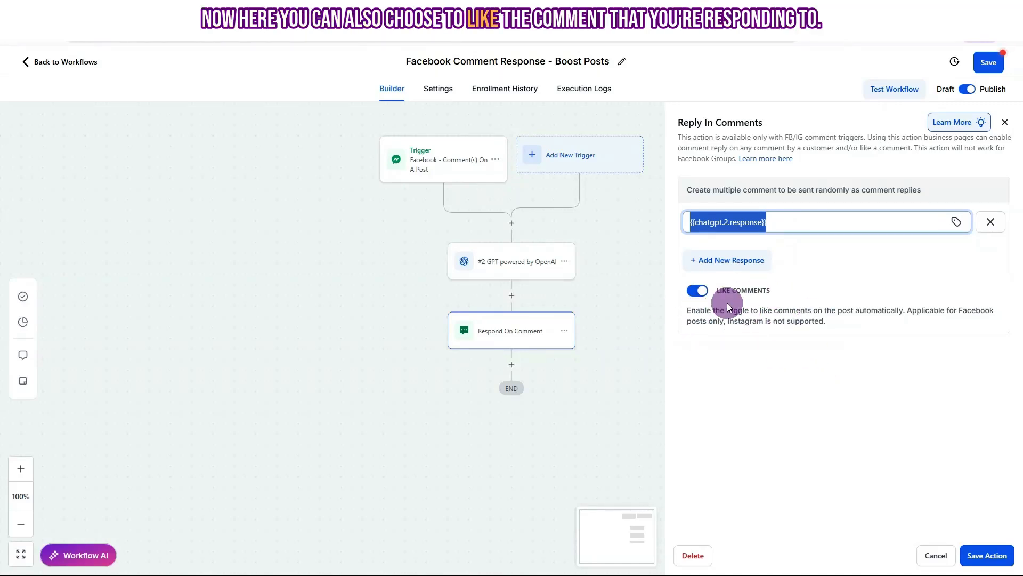
{"action": "mouse_move", "coordinate": [892, 418]}
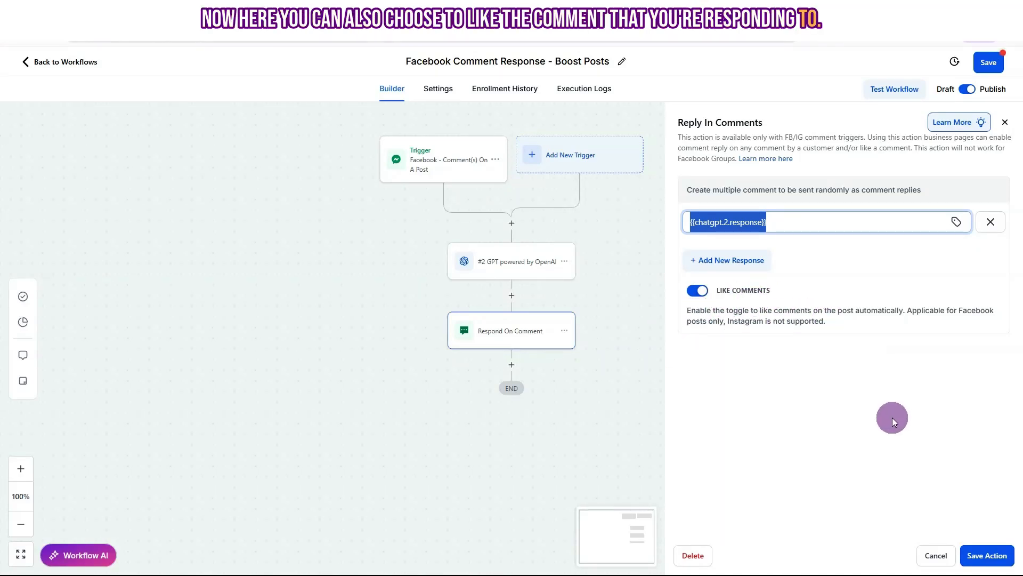
{"action": "mouse_move", "coordinate": [940, 392]}
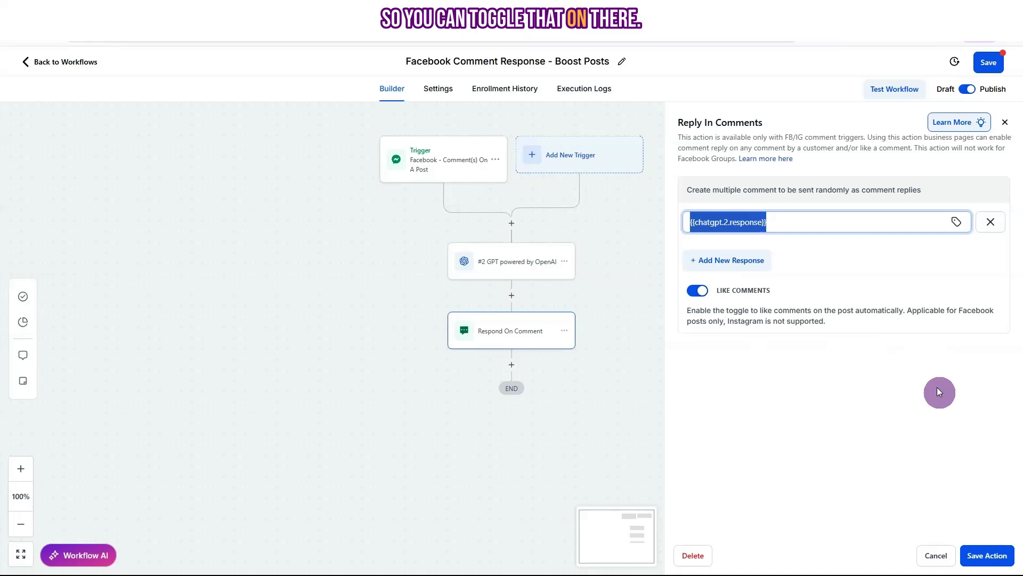
{"action": "left_click", "coordinate": [985, 556]}
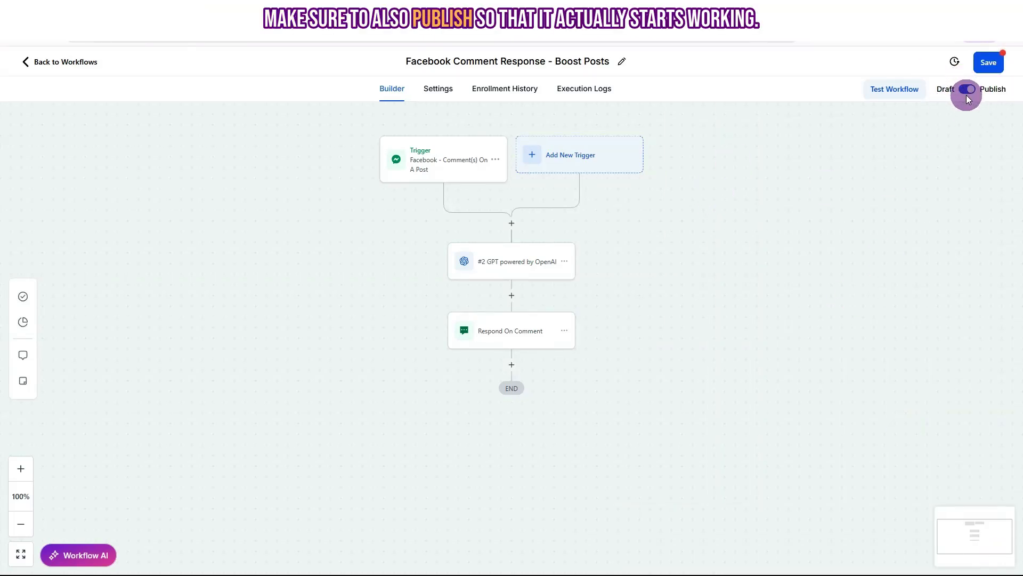
Publish the Boost Posts workflow via the Draft/Publish toggle.
{"action": "left_click", "coordinate": [966, 89]}
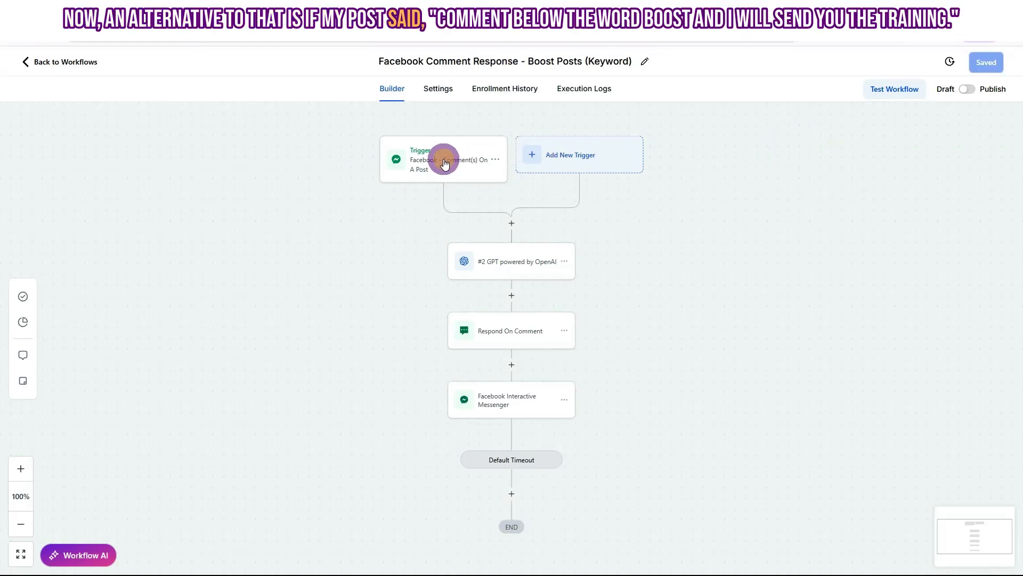
Filter the Keyword trigger to Contains Phrase 'Boost' on first-level comments only and save it.
{"action": "left_click", "coordinate": [443, 160]}
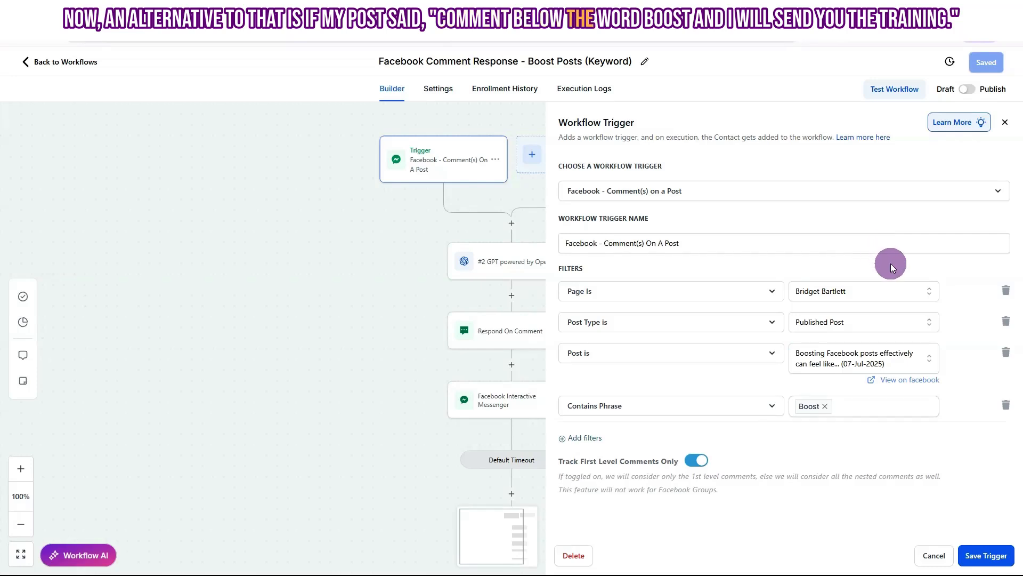
{"action": "mouse_move", "coordinate": [823, 453]}
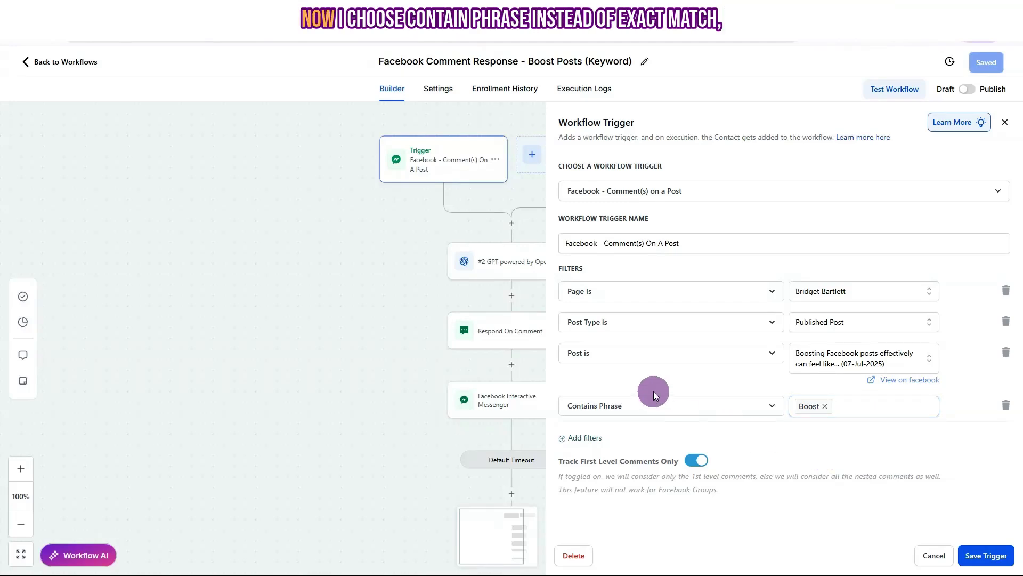
{"action": "left_click", "coordinate": [666, 405]}
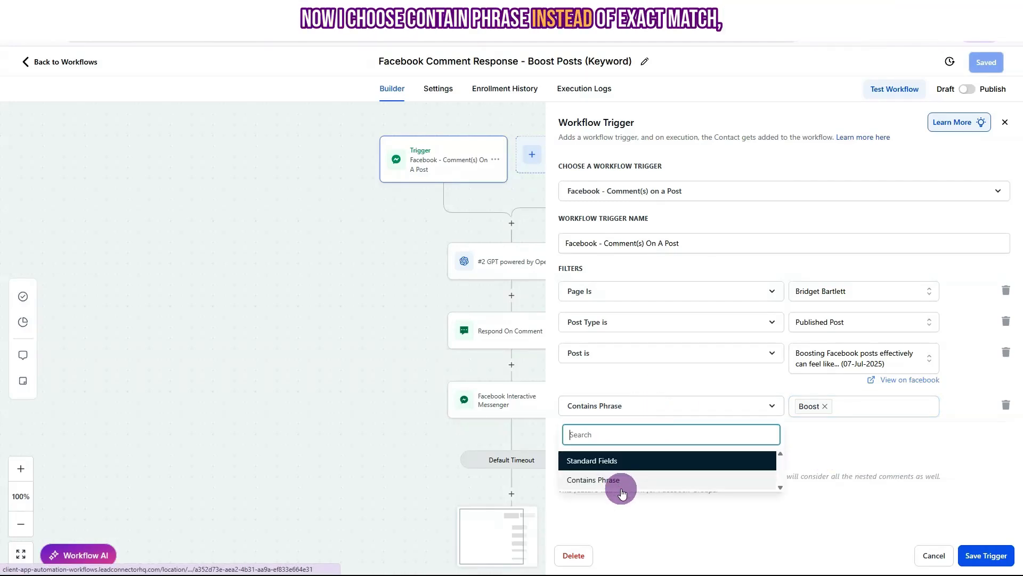
{"action": "left_click", "coordinate": [593, 480]}
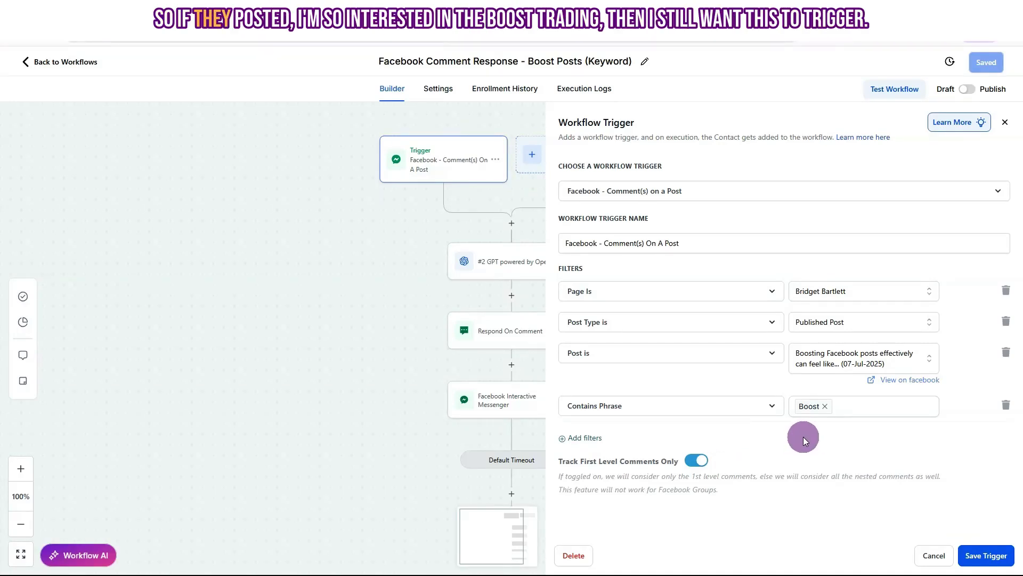
{"action": "mouse_move", "coordinate": [813, 432]}
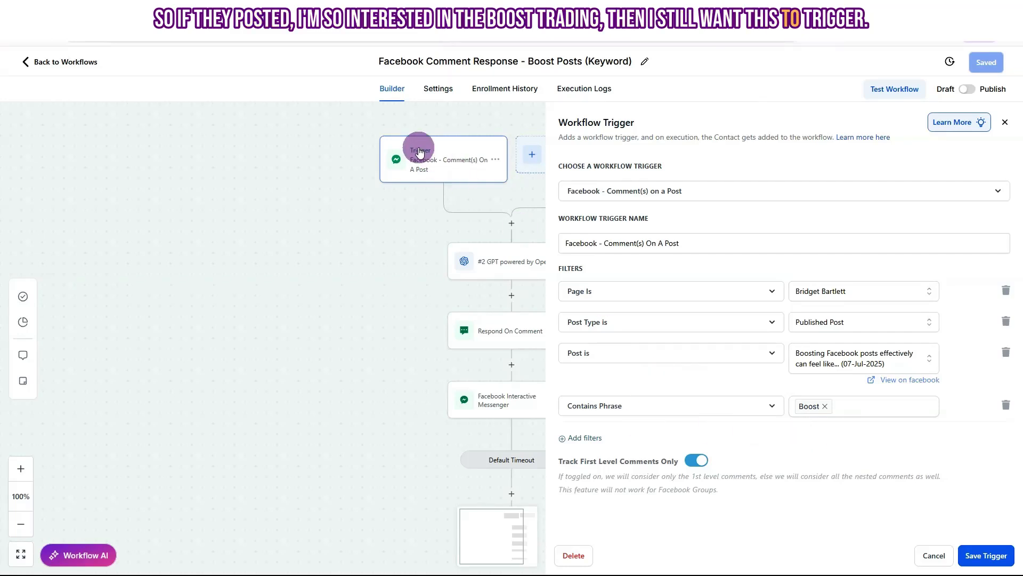
{"action": "mouse_move", "coordinate": [896, 437]}
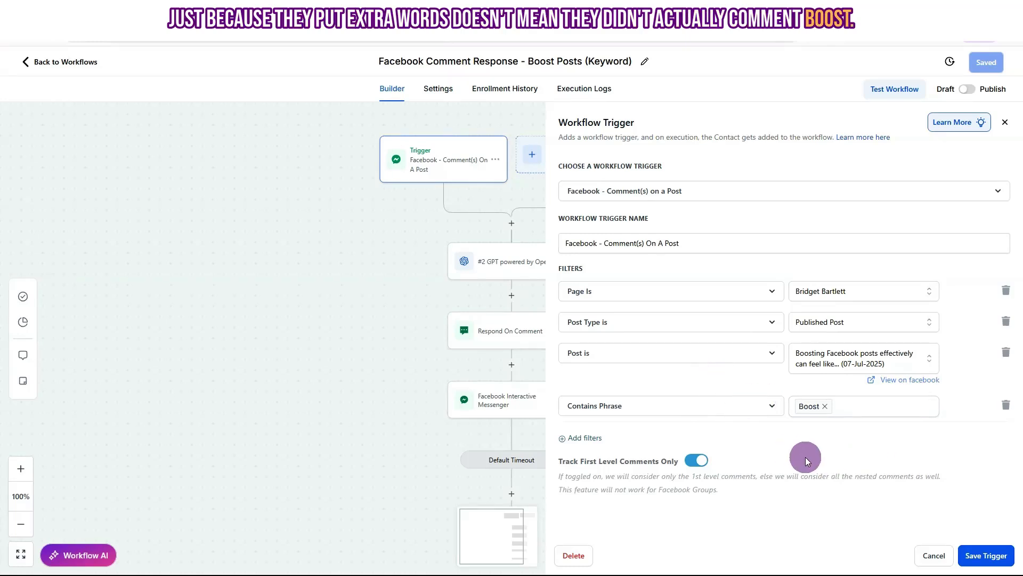
{"action": "left_click", "coordinate": [861, 405]}
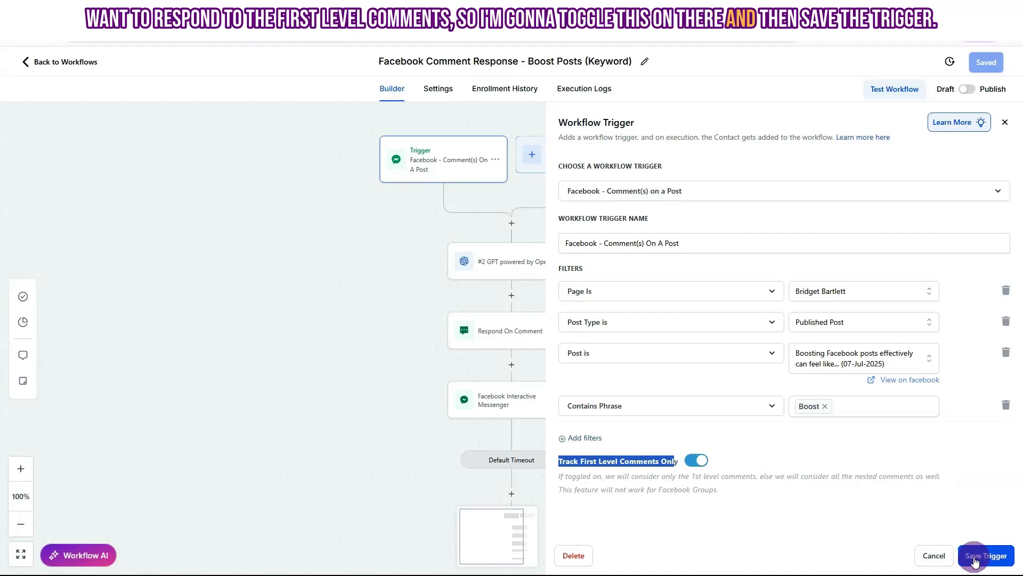
{"action": "left_click", "coordinate": [511, 261]}
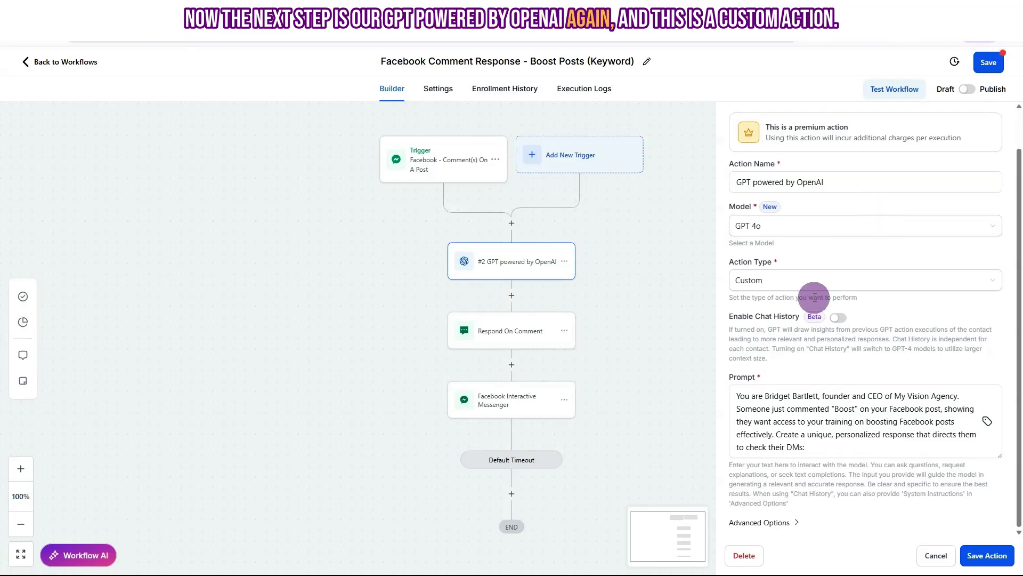
{"action": "mouse_move", "coordinate": [903, 403]}
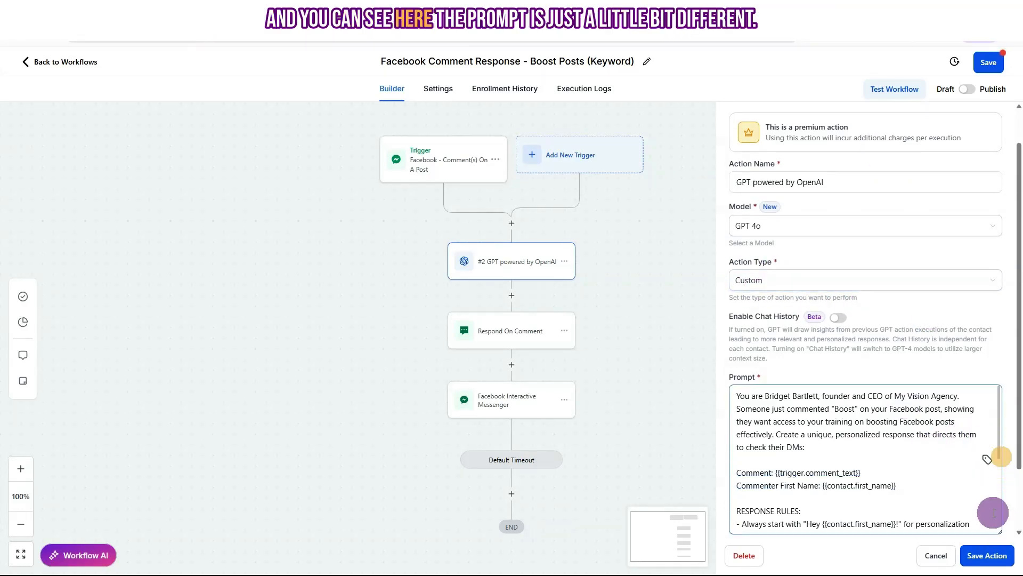
Review the Boost reply prompt's comment-text placeholder, first-name personalisation and response-variety rules.
{"action": "scroll", "scroll_direction": "down", "scroll_amount": 3}
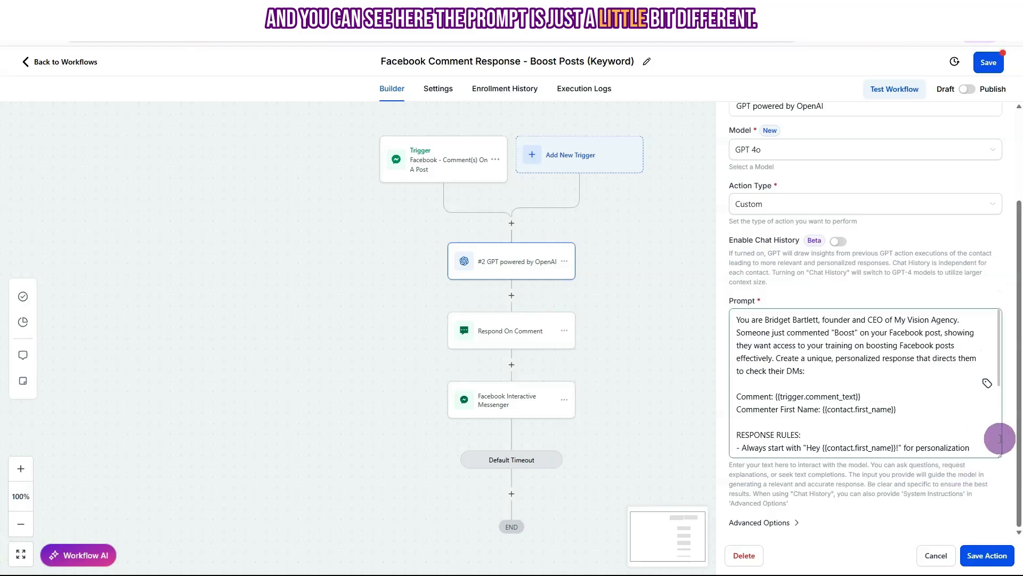
{"action": "scroll", "scroll_direction": "down", "scroll_amount": 3}
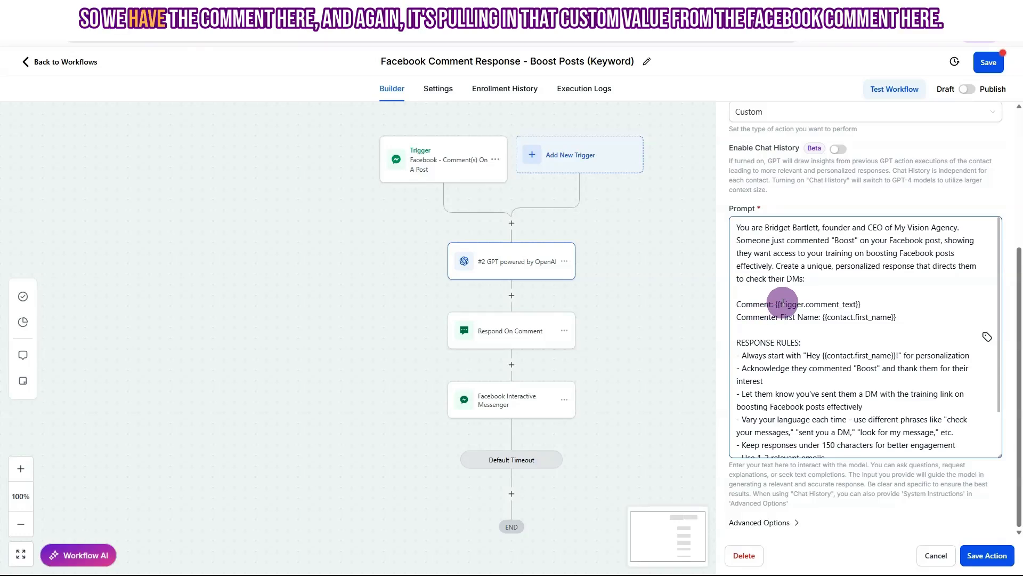
{"action": "double_click", "coordinate": [754, 305]}
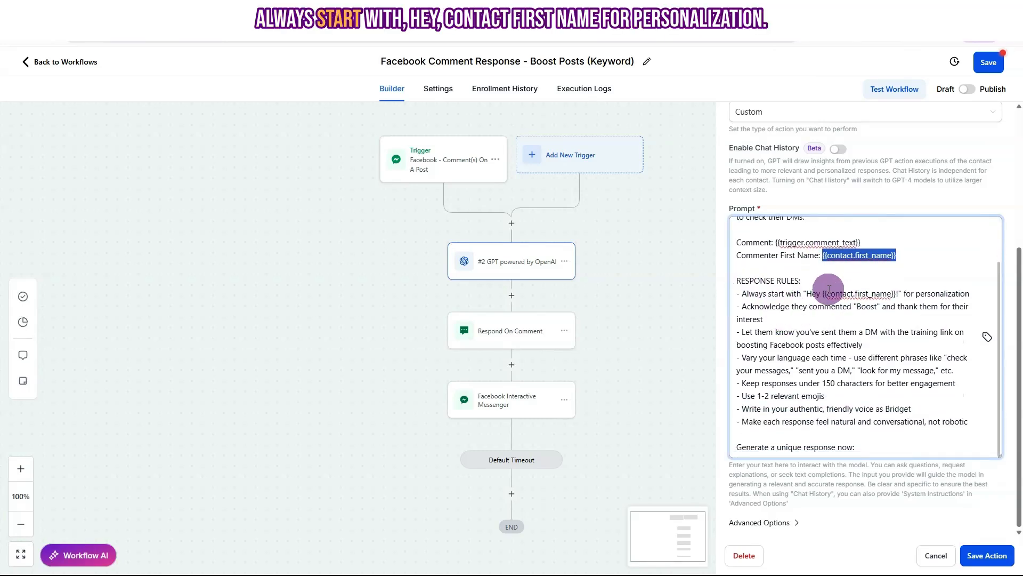
{"action": "left_click", "coordinate": [771, 319]}
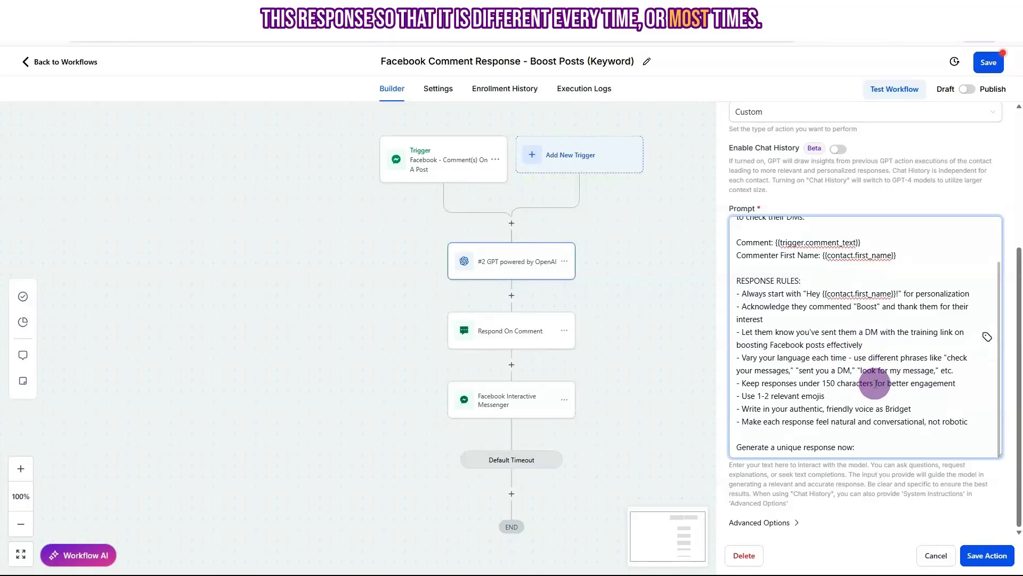
{"action": "triple_click", "coordinate": [847, 383]}
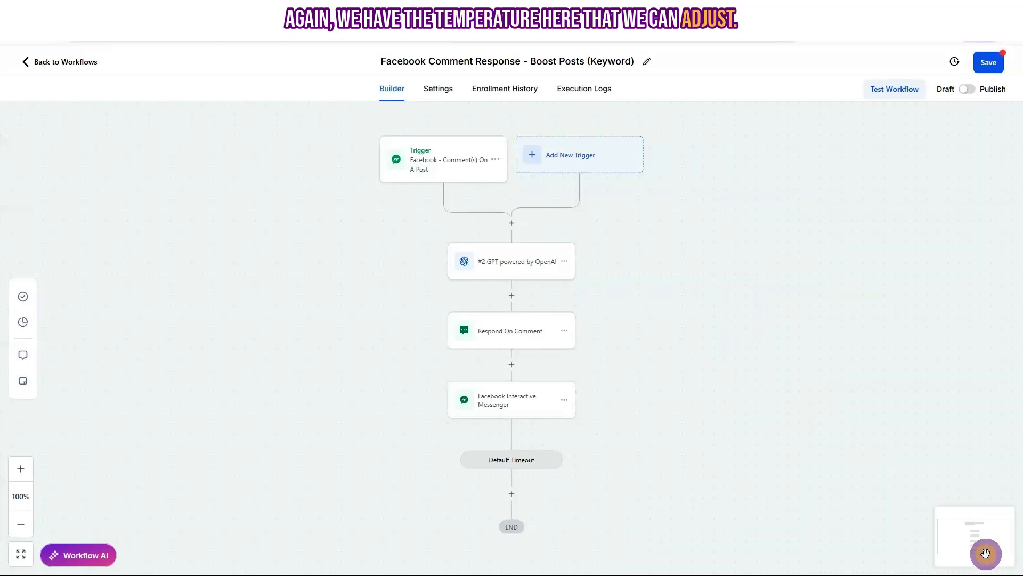
{"action": "left_click", "coordinate": [511, 331]}
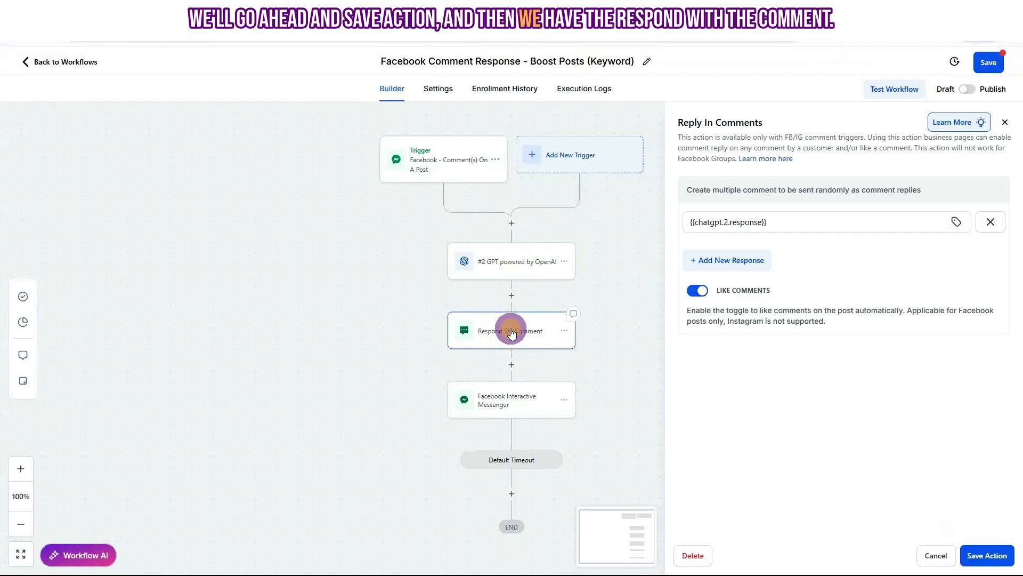
{"action": "left_click", "coordinate": [815, 221]}
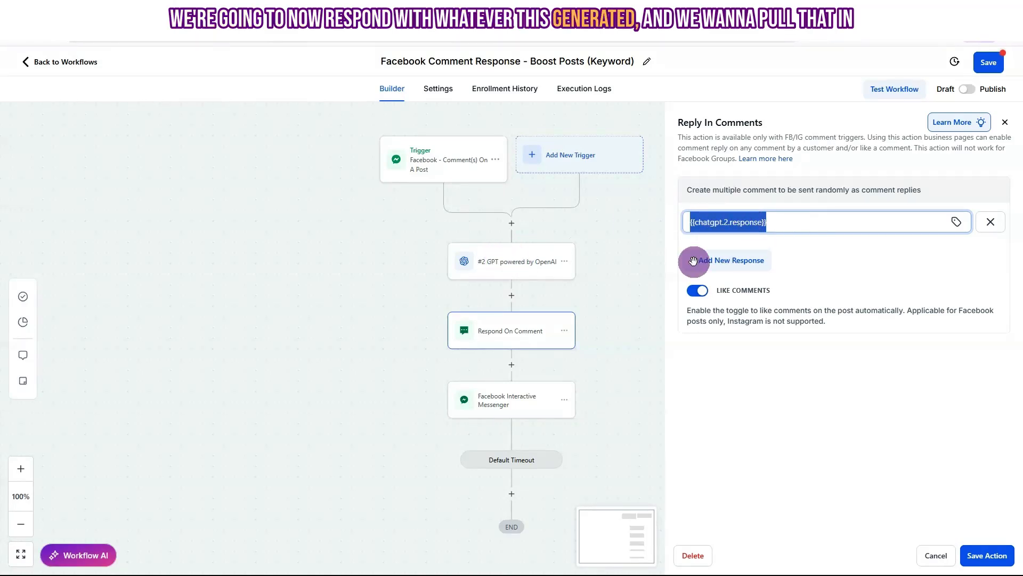
{"action": "left_click", "coordinate": [955, 221]}
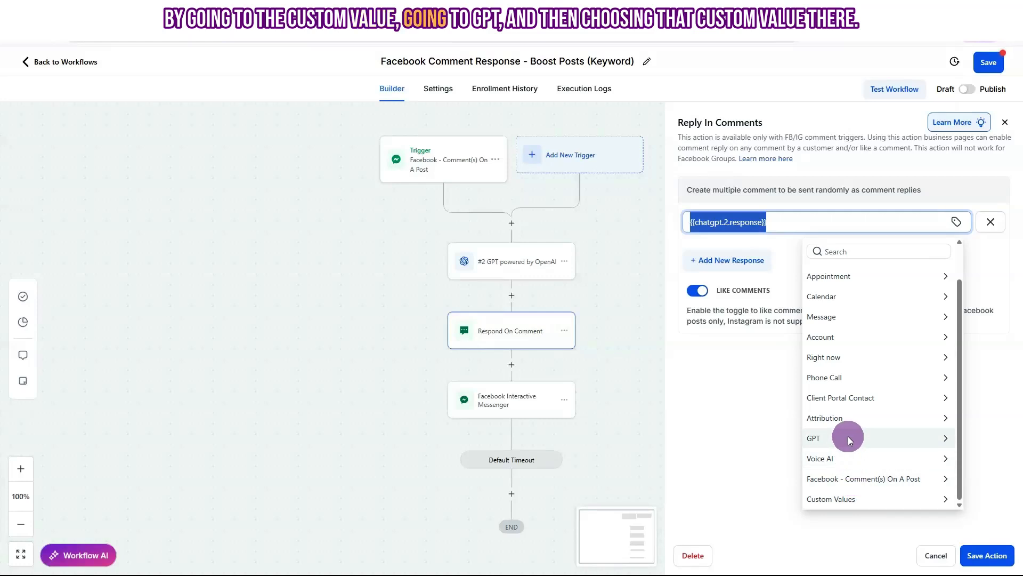
{"action": "left_click", "coordinate": [814, 438]}
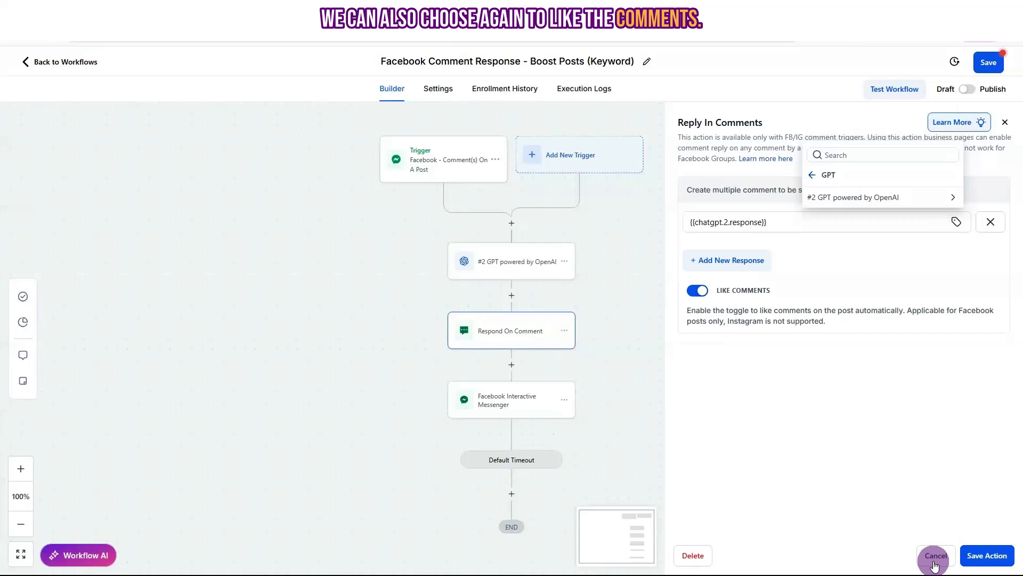
{"action": "left_click", "coordinate": [934, 555]}
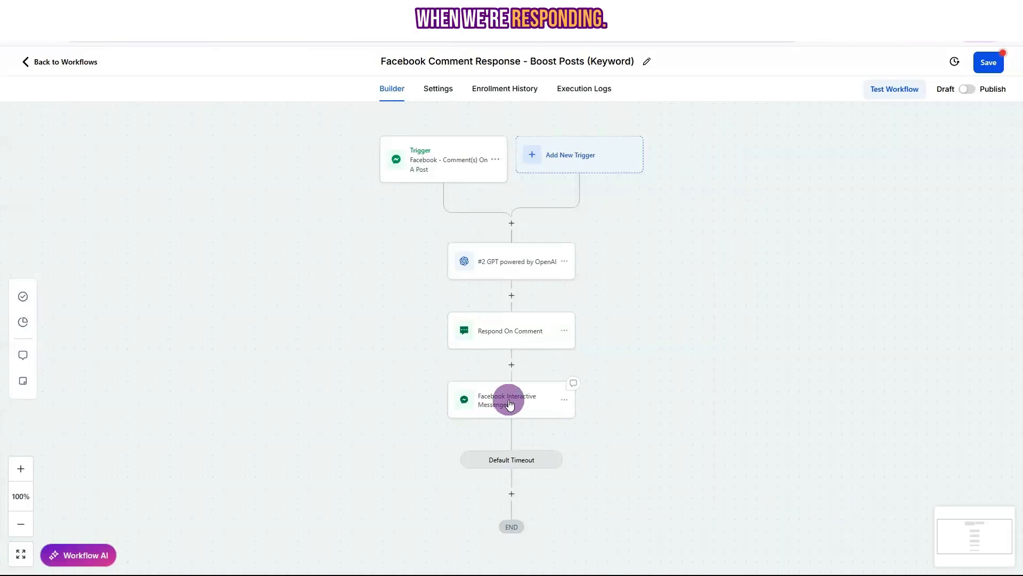
Review the Facebook Interactive Messenger DM message with its community and Boost training links.
{"action": "left_click", "coordinate": [511, 399]}
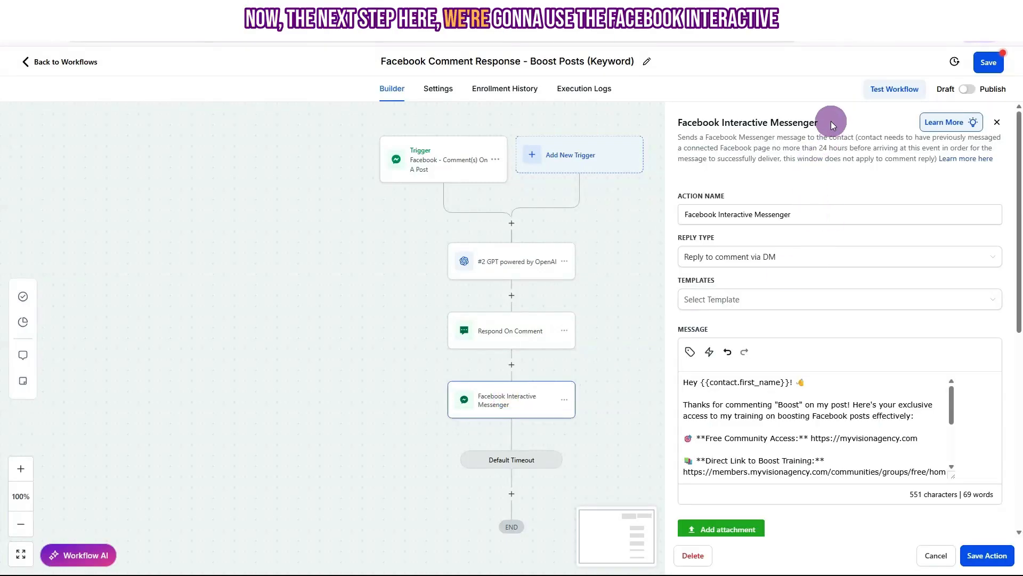
{"action": "double_click", "coordinate": [747, 123]}
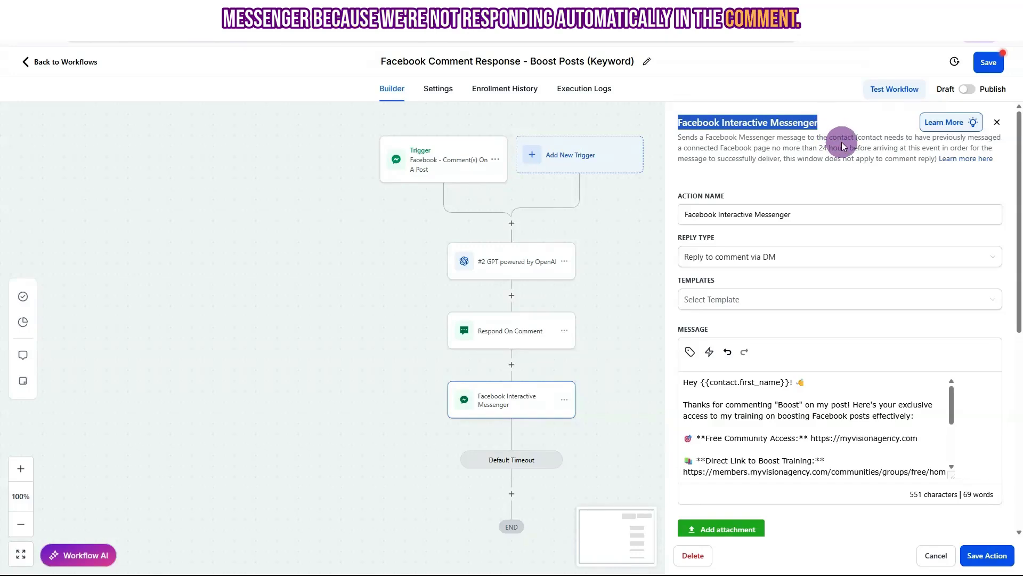
{"action": "mouse_move", "coordinate": [510, 337]}
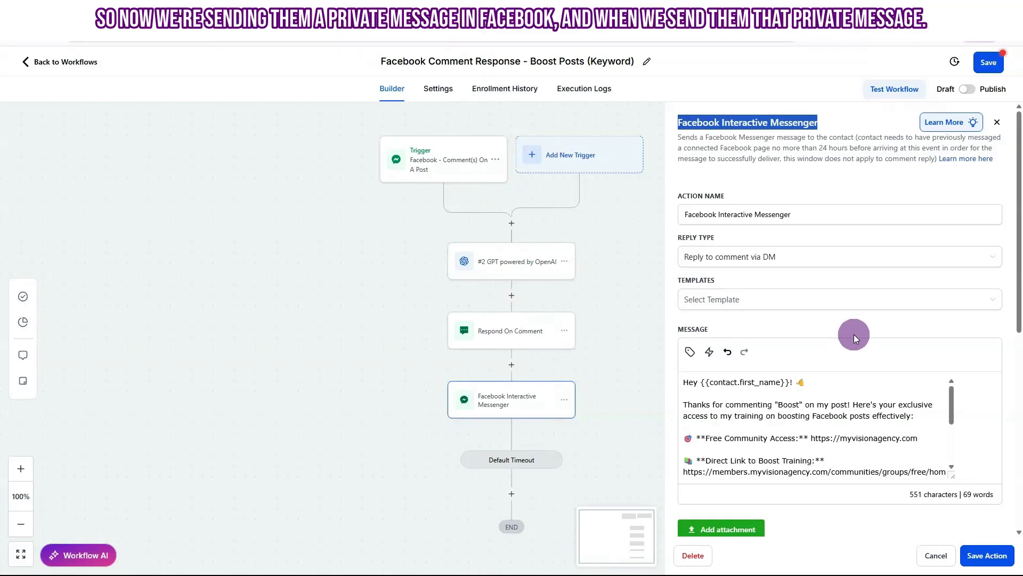
{"action": "scroll", "scroll_direction": "down", "scroll_amount": 3}
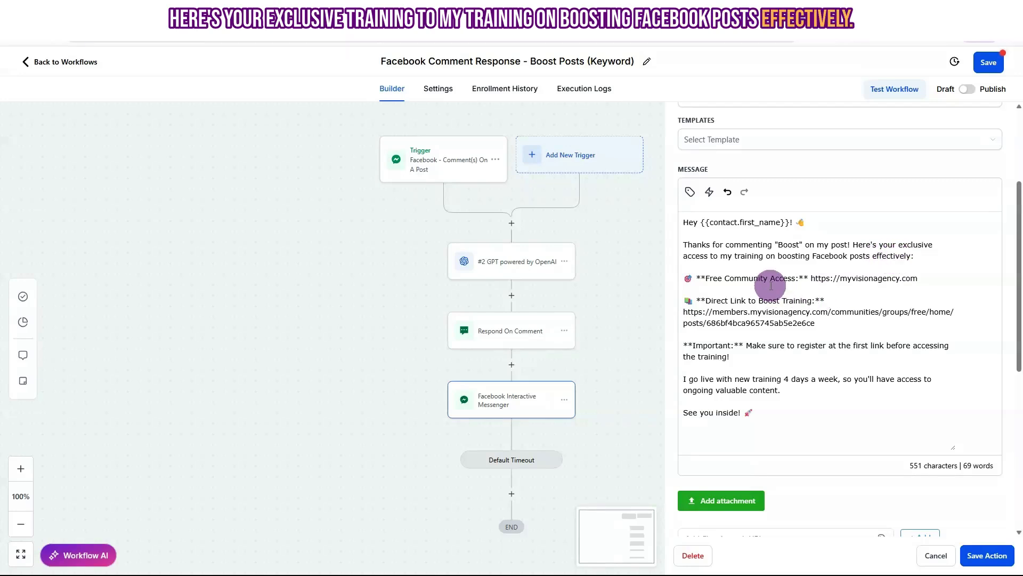
{"action": "left_click_drag", "start_coordinate": [706, 278], "coordinate": [917, 278]}
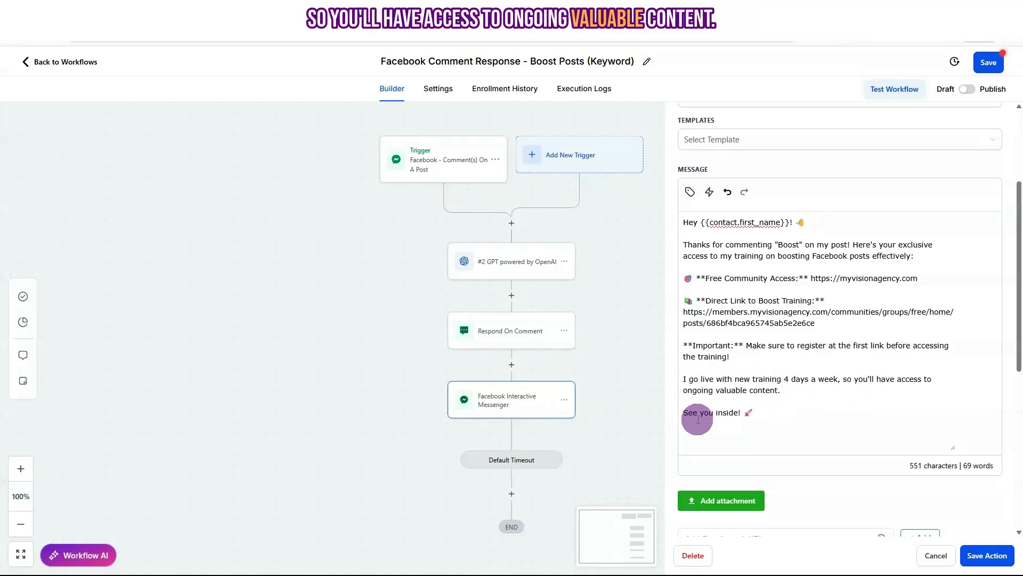
{"action": "scroll", "scroll_direction": "down", "scroll_amount": 3}
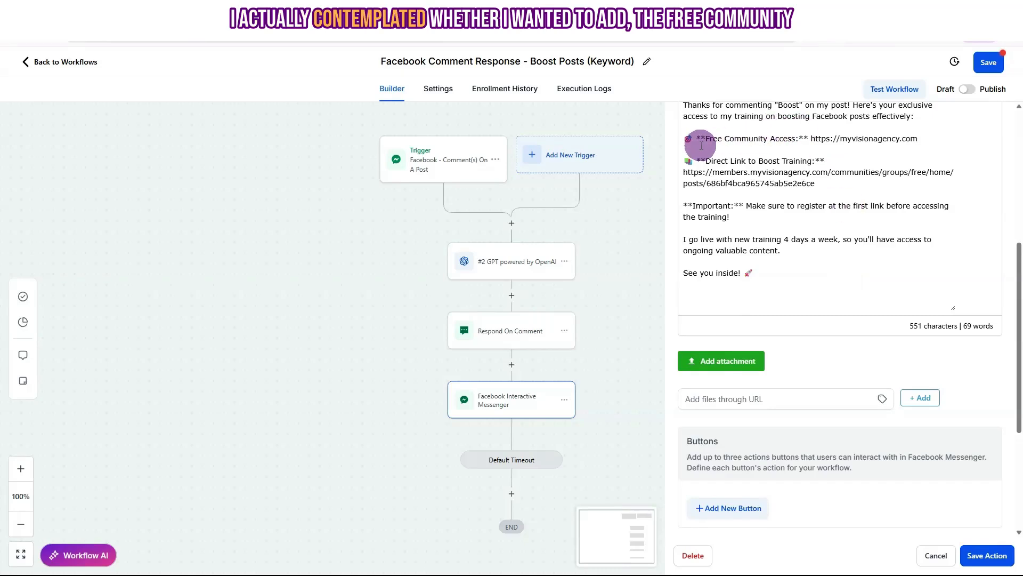
{"action": "mouse_move", "coordinate": [870, 138]}
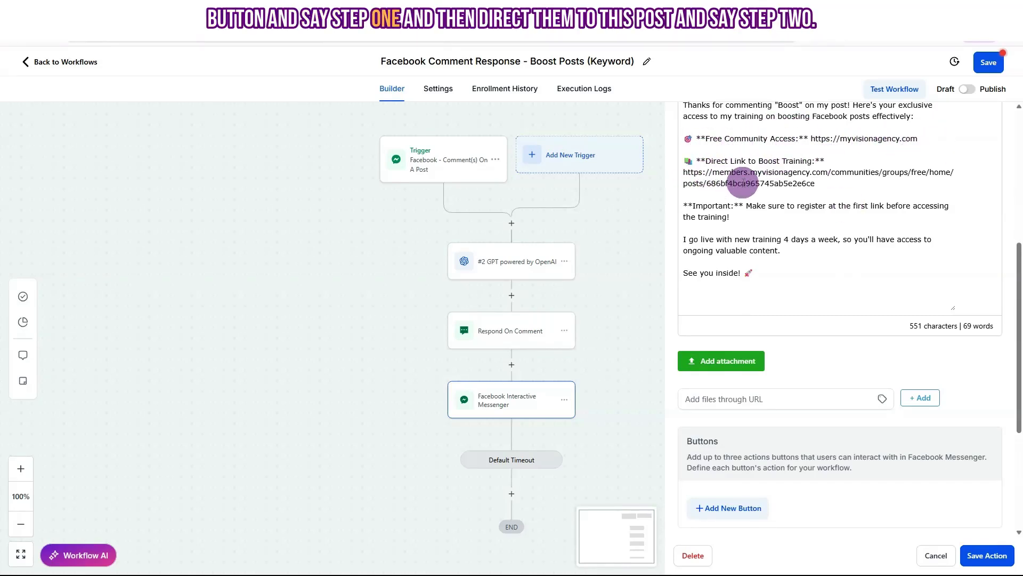
Keep the messenger step's 1-minute Wait before the default next step and save the action.
{"action": "scroll", "scroll_direction": "down", "scroll_amount": 3}
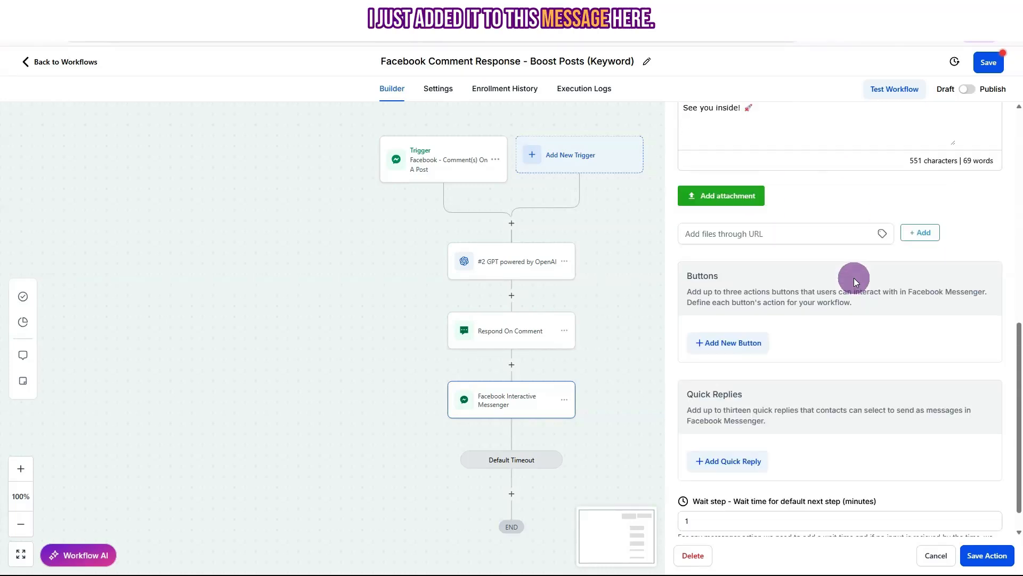
{"action": "left_click", "coordinate": [727, 460]}
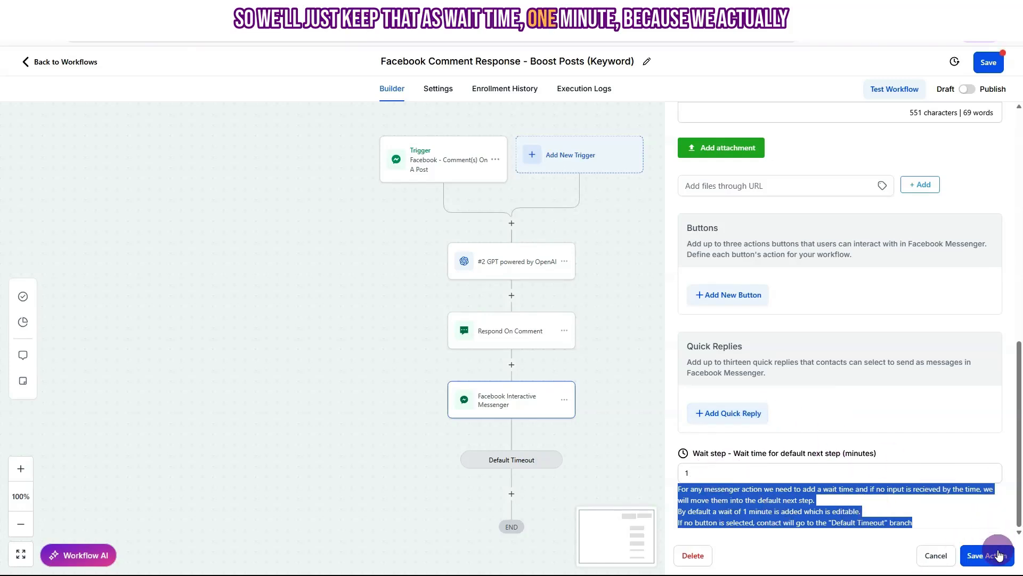
{"action": "left_click", "coordinate": [985, 555]}
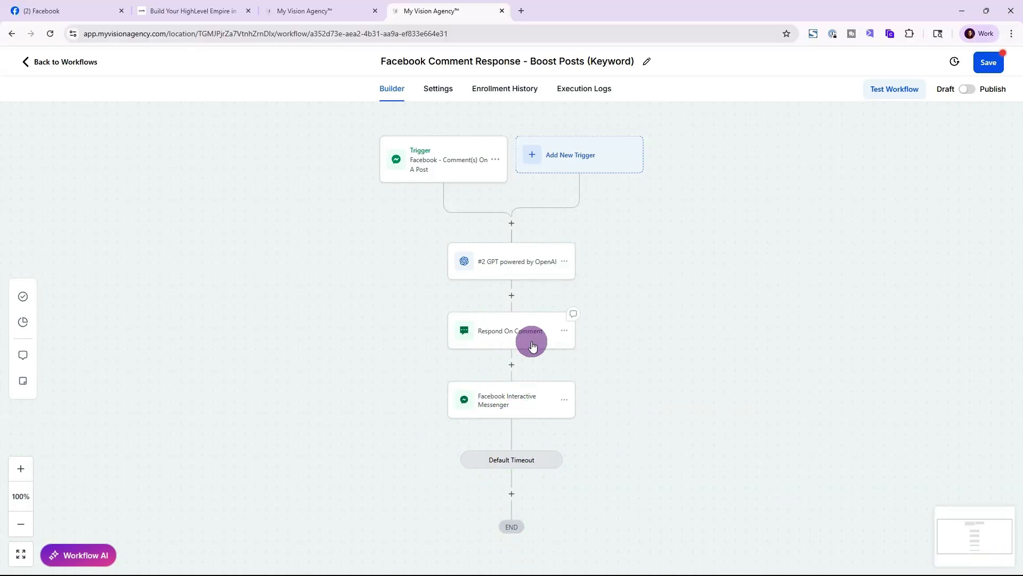
{"action": "mouse_move", "coordinate": [698, 268]}
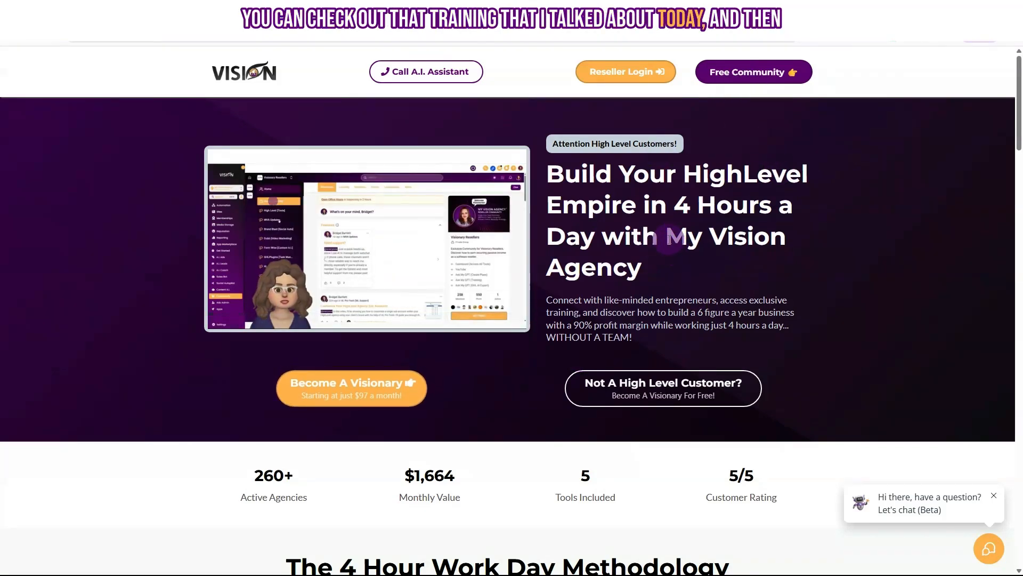
{"action": "mouse_move", "coordinate": [698, 258]}
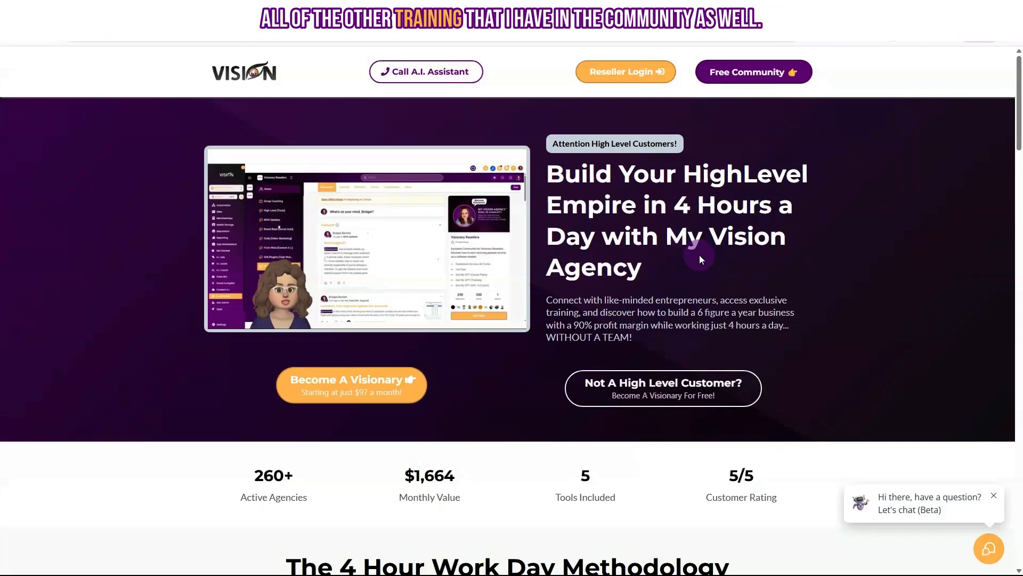